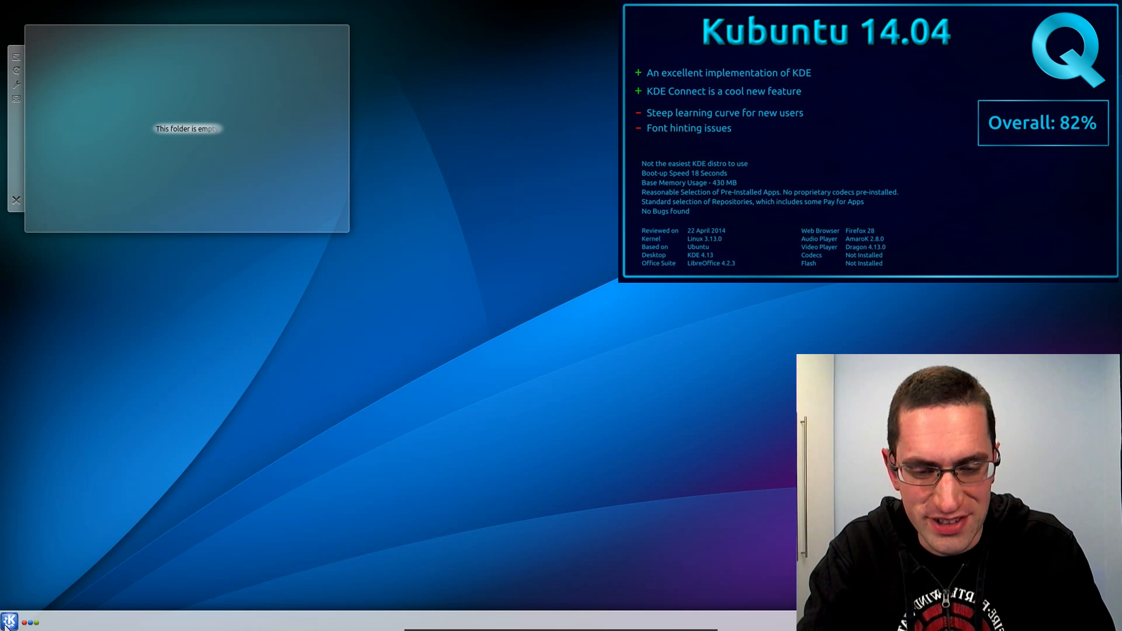
Toggle the Kickoff launcher and bring up System Settings beside Synaptic Package Manager.
click(9, 620)
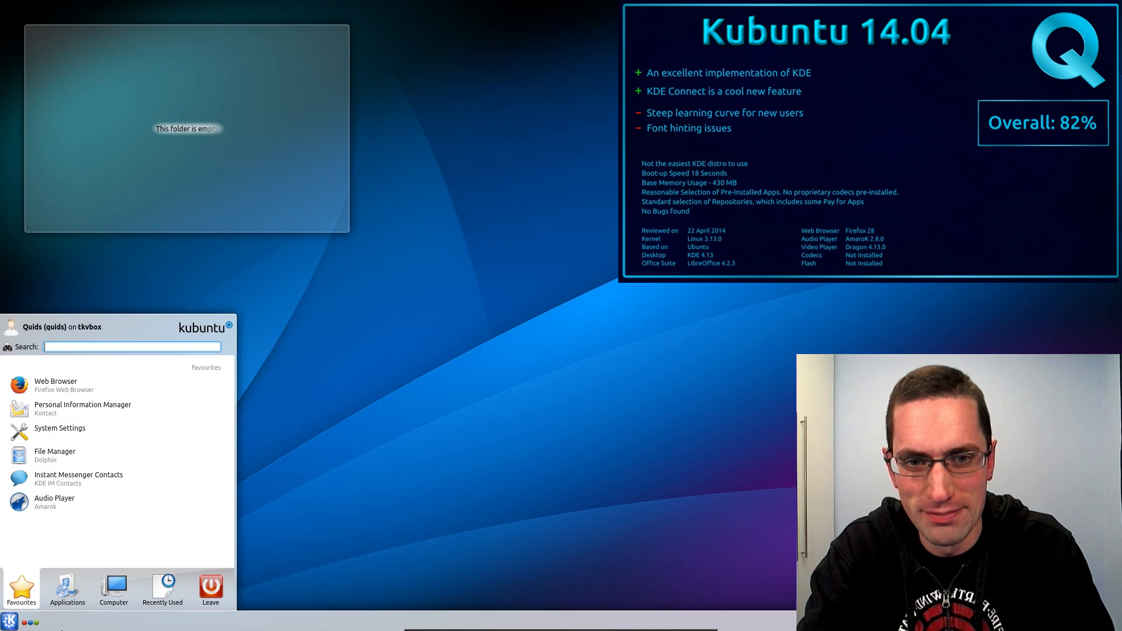
click(10, 620)
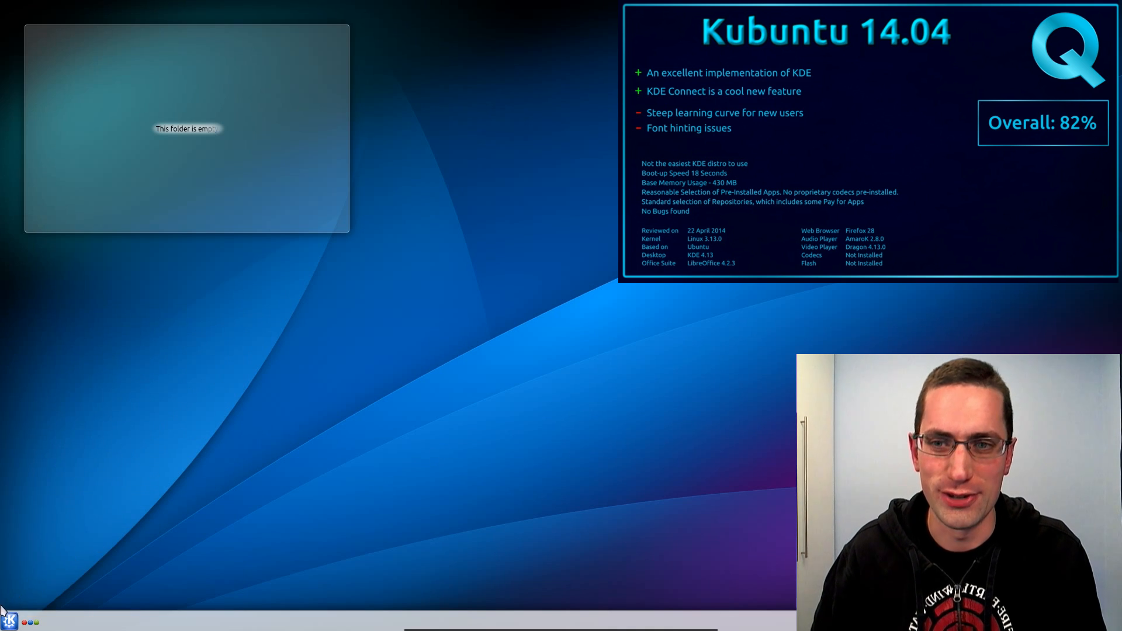
right_click(9, 621)
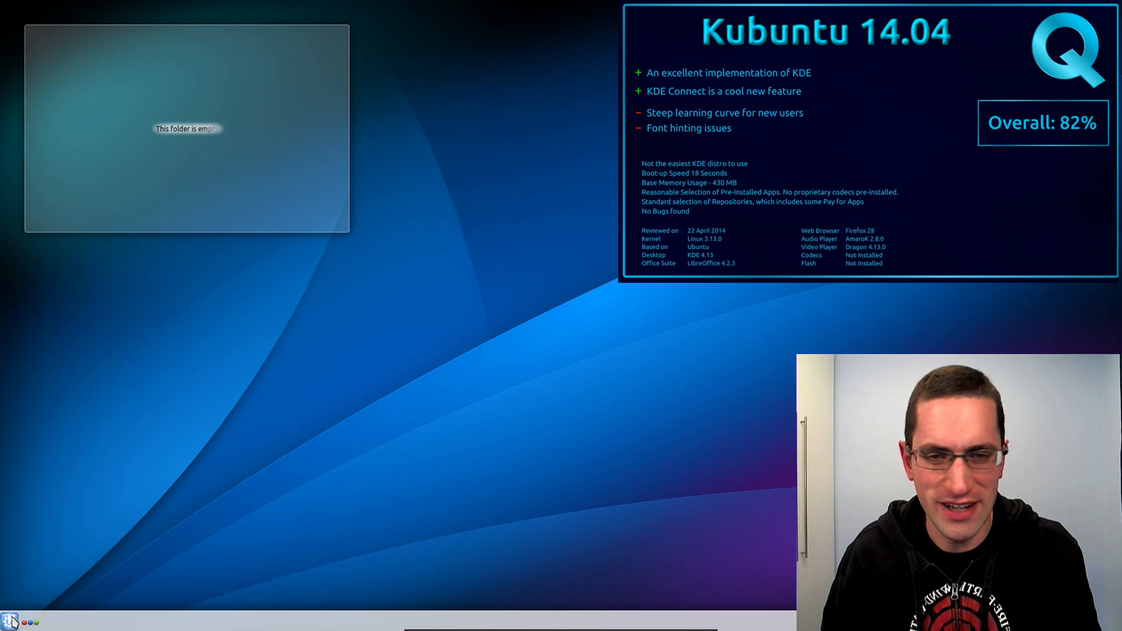
click(10, 620)
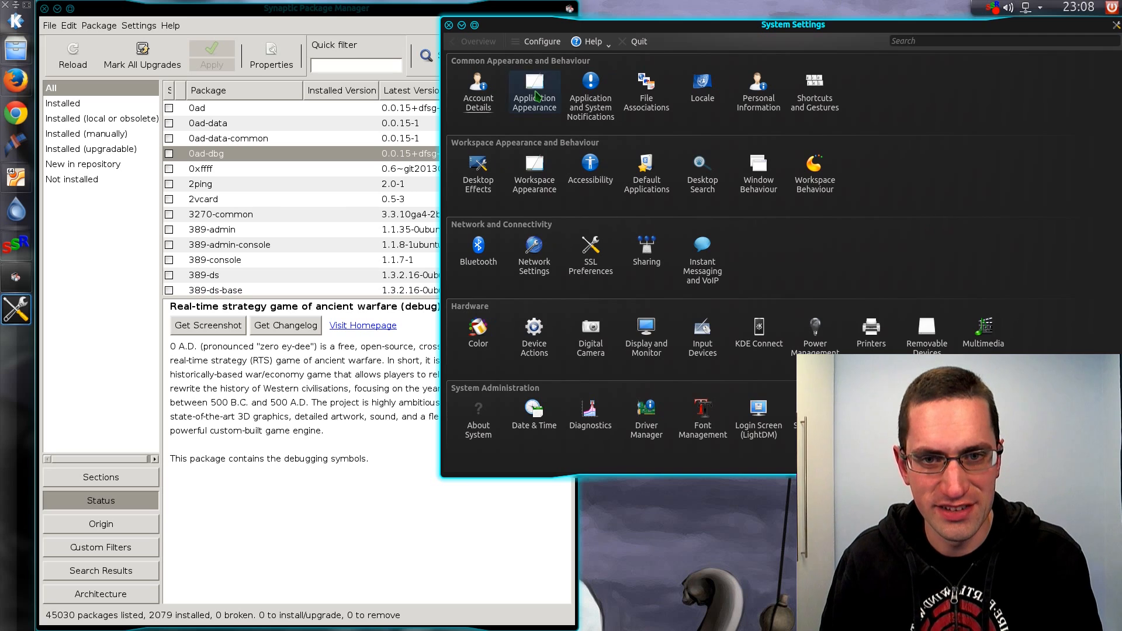
Open Fonts, its anti-aliasing configuration, and browse the Hinting style options.
click(533, 92)
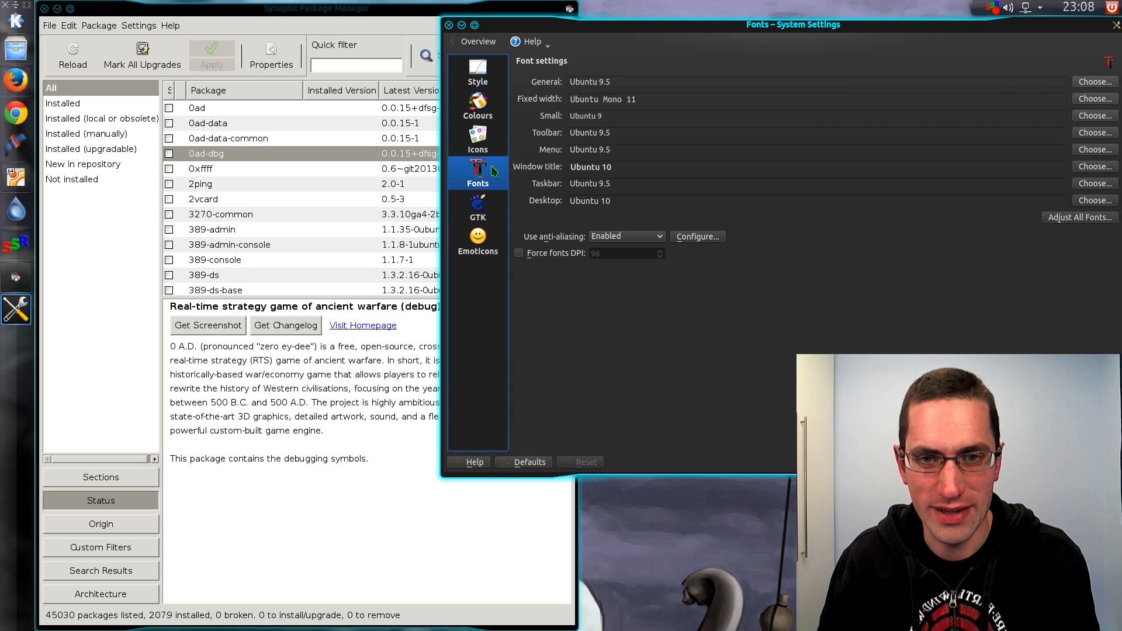
mouse_move(609, 206)
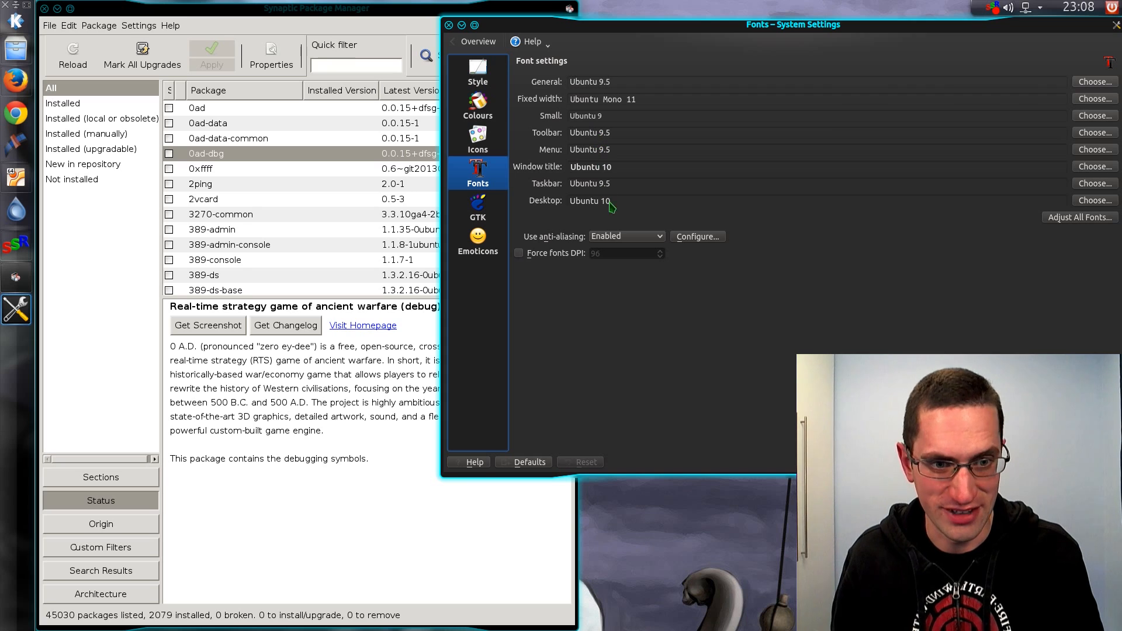
click(697, 236)
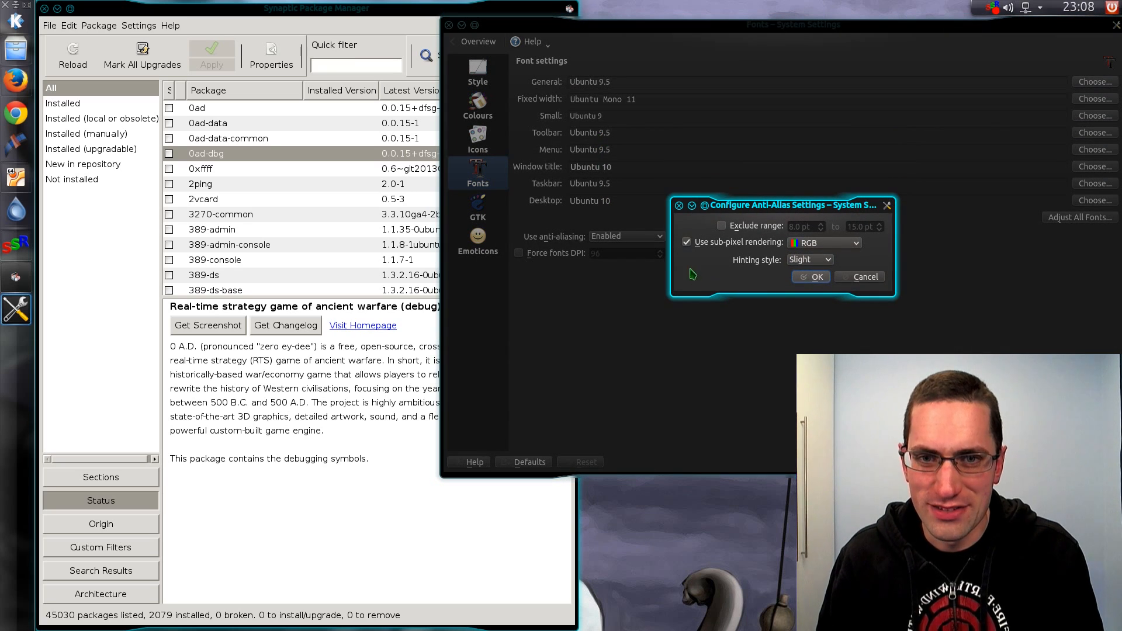
click(809, 259)
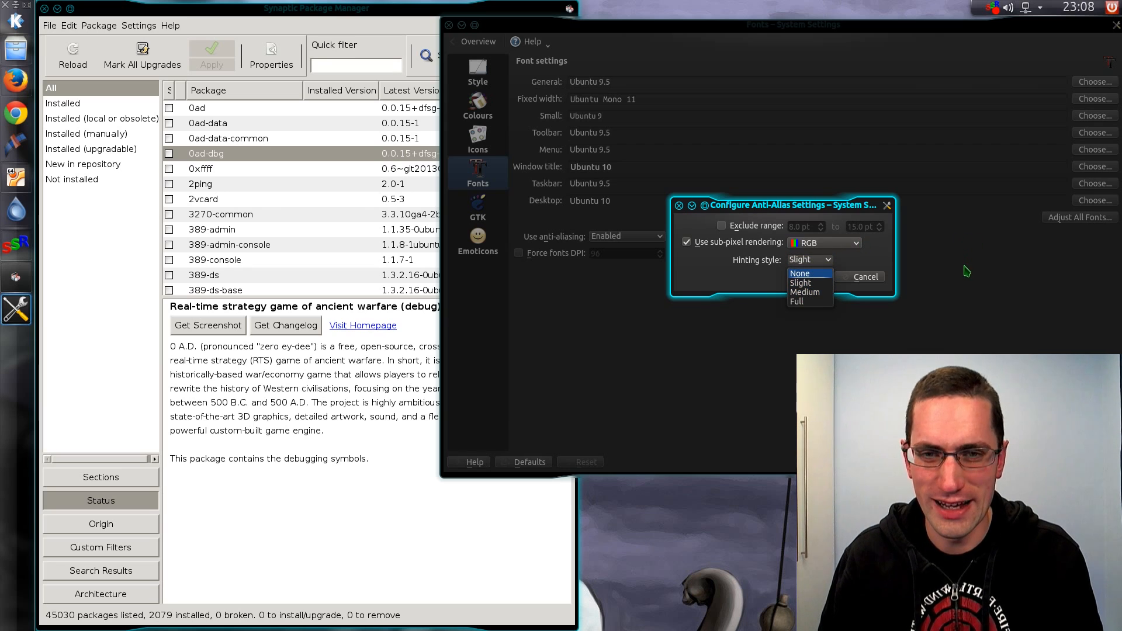
click(800, 283)
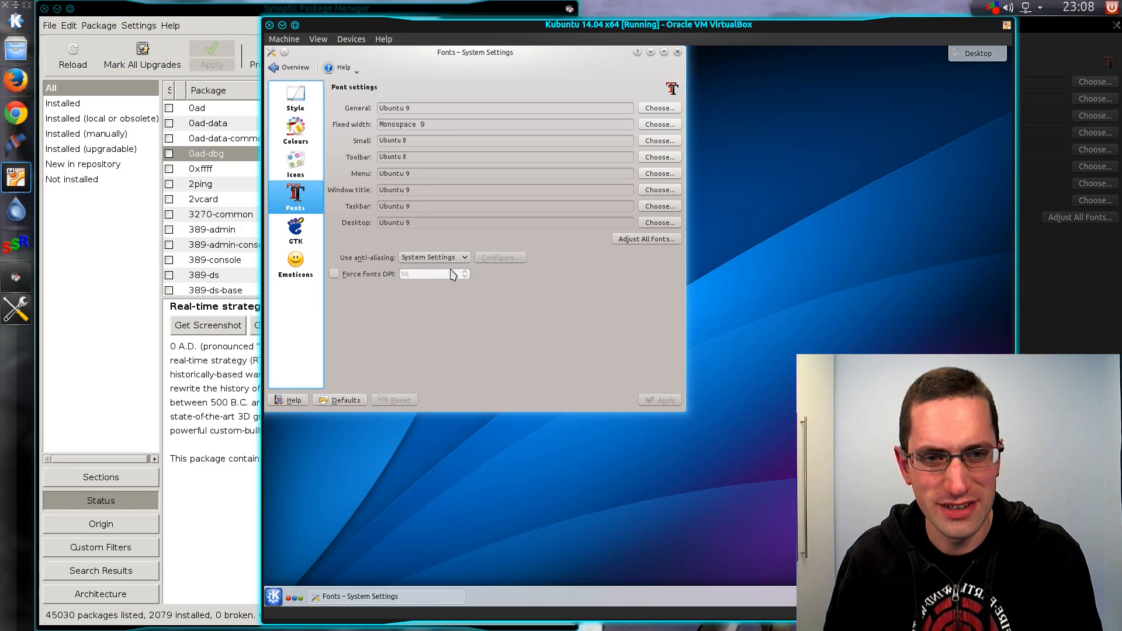
Enable anti-aliasing with RGB sub-pixel rendering in the guest's font settings and confirm.
click(433, 257)
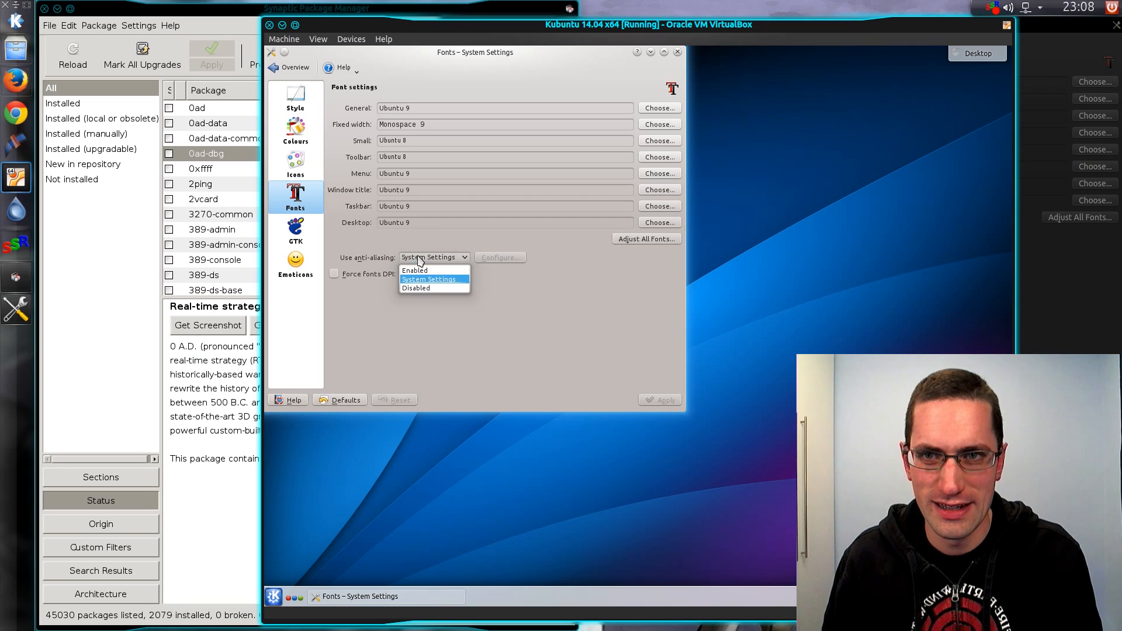
click(415, 270)
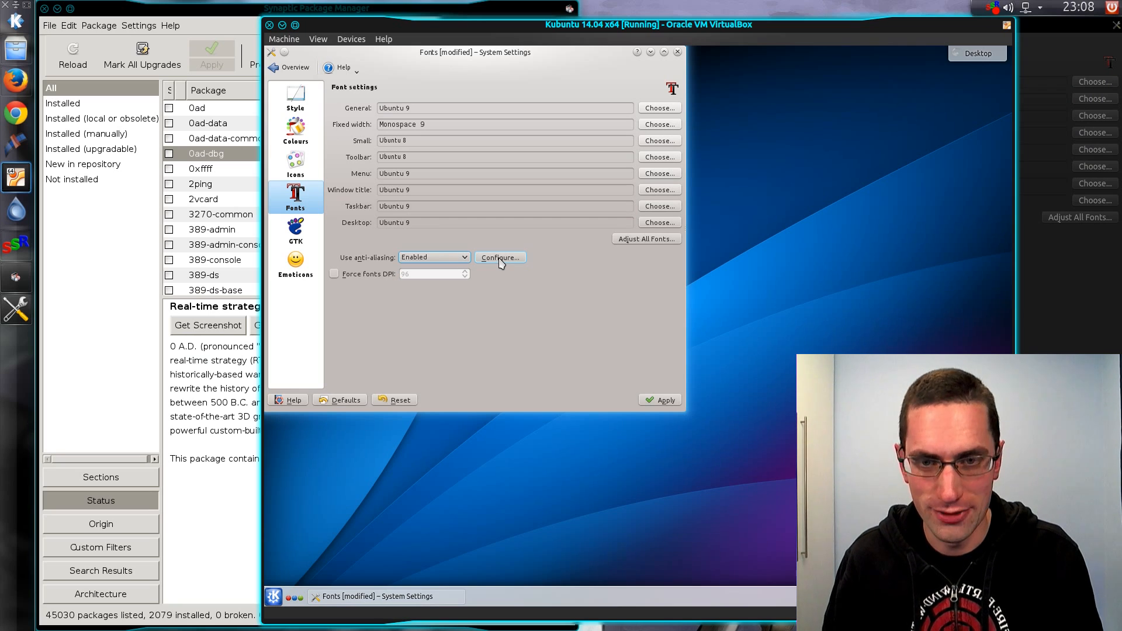
click(500, 258)
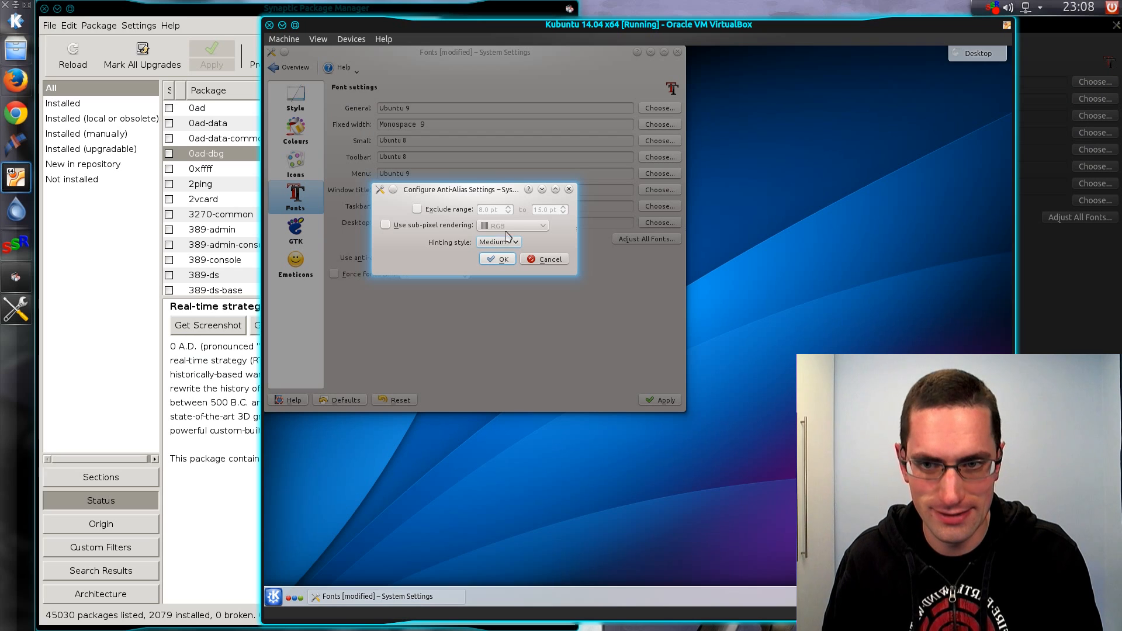
click(386, 224)
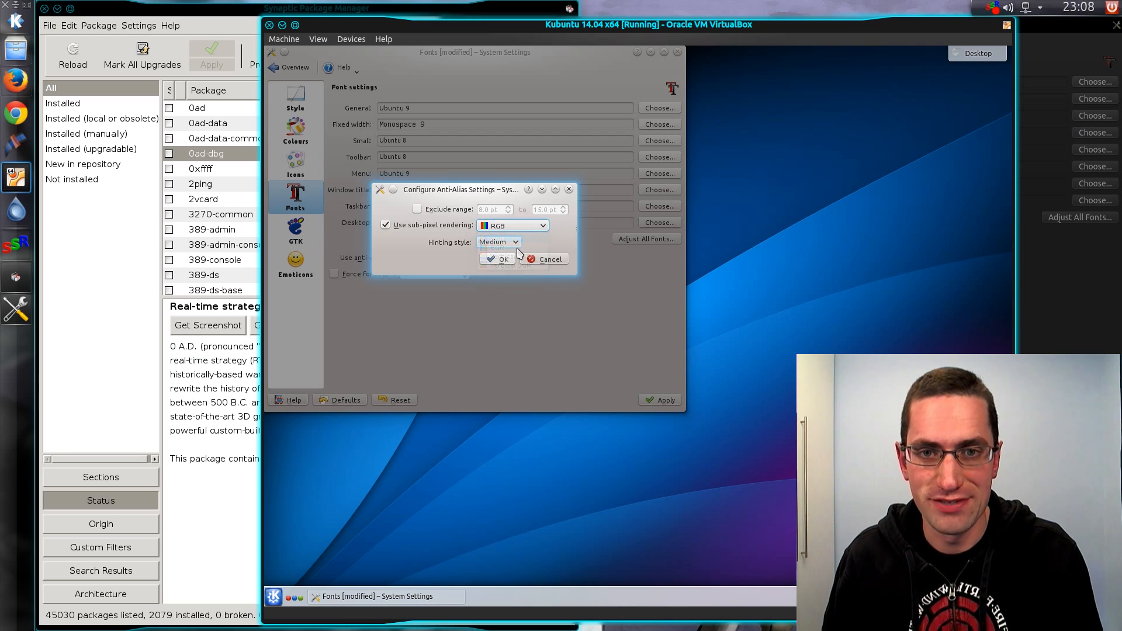
click(498, 242)
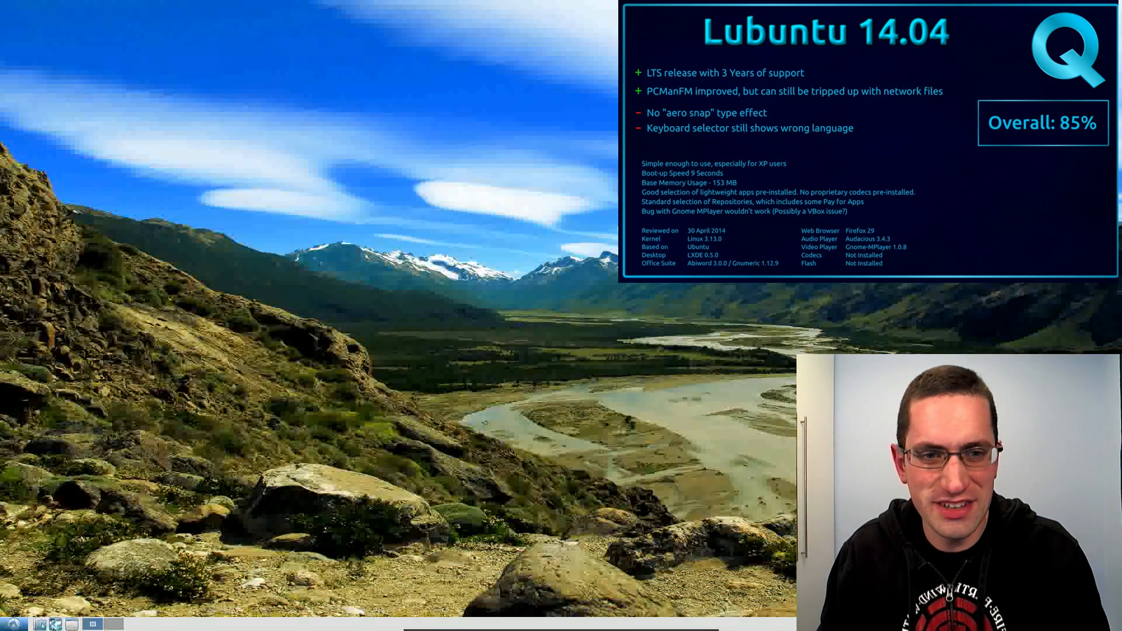
Launch Task Manager from System Tools, then Firefox from the panel.
click(12, 623)
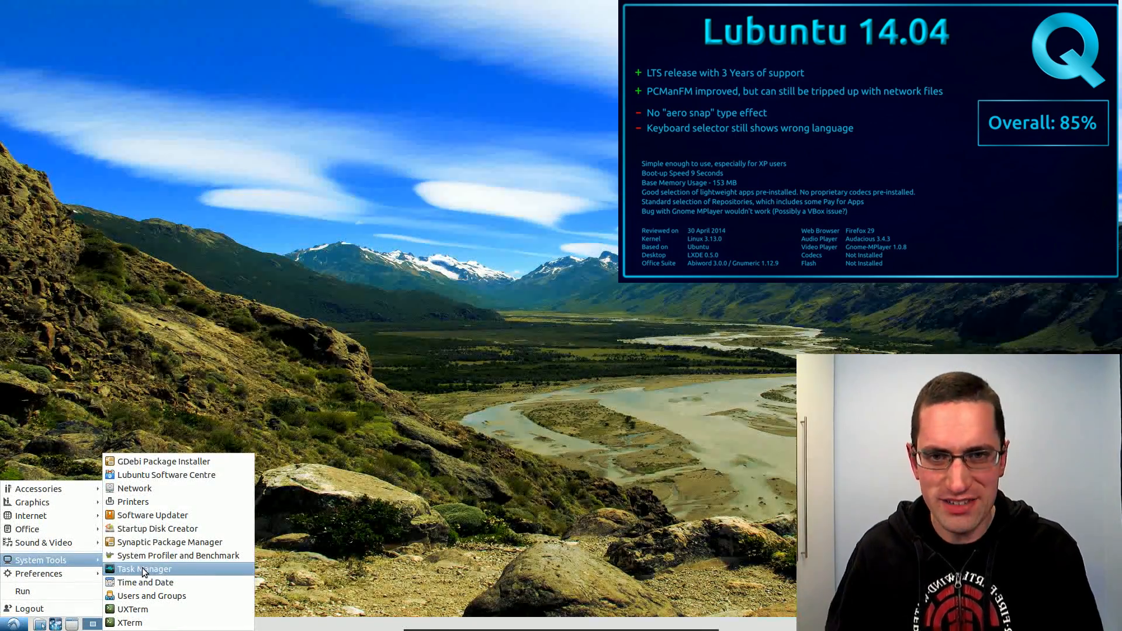
click(144, 568)
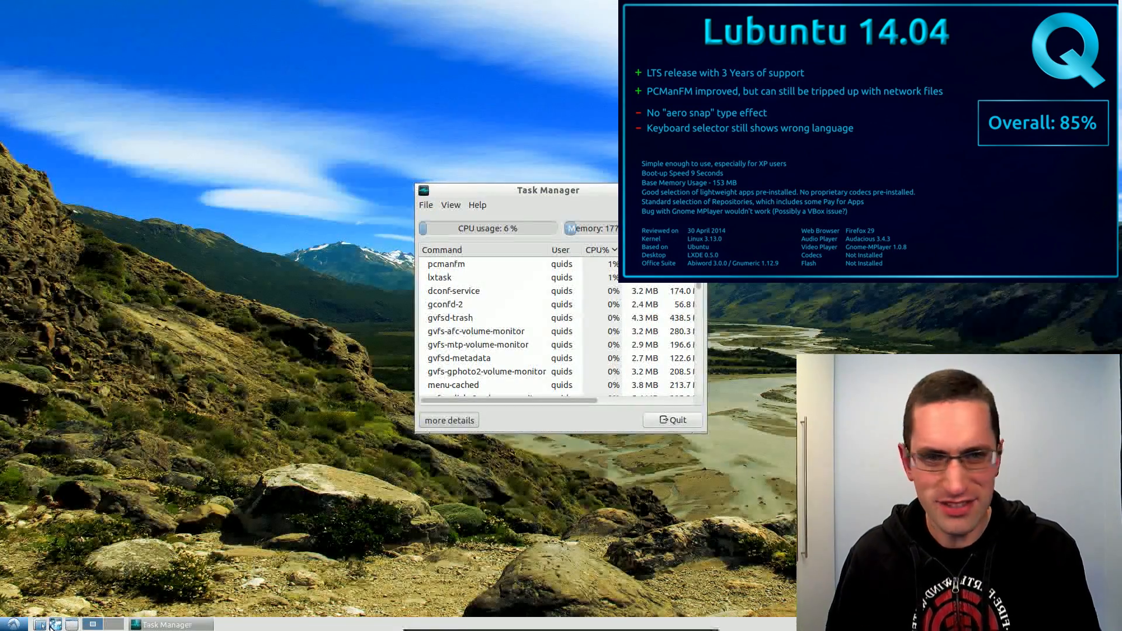
click(56, 624)
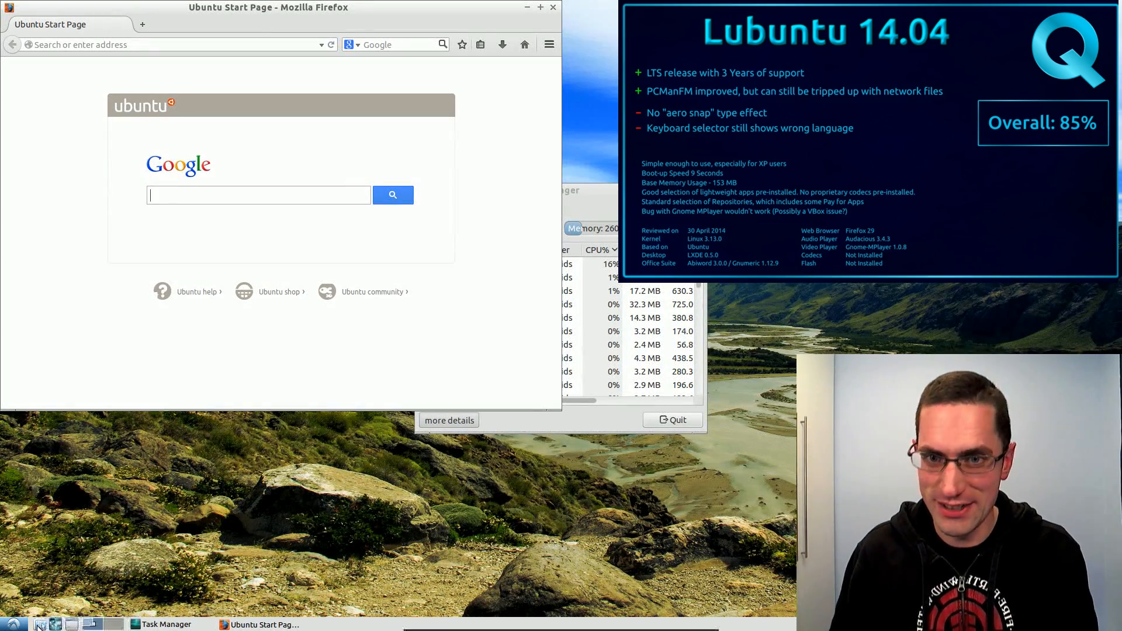
Open the home folder, then start AbiWord and Gnumeric from the Office menu.
click(7, 624)
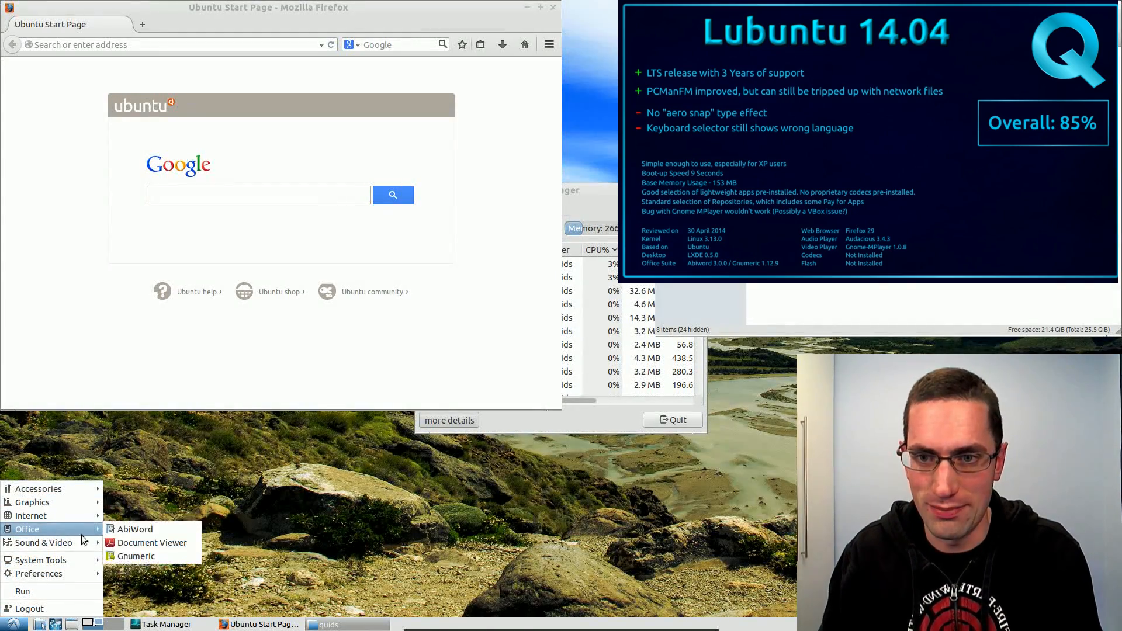
click(134, 529)
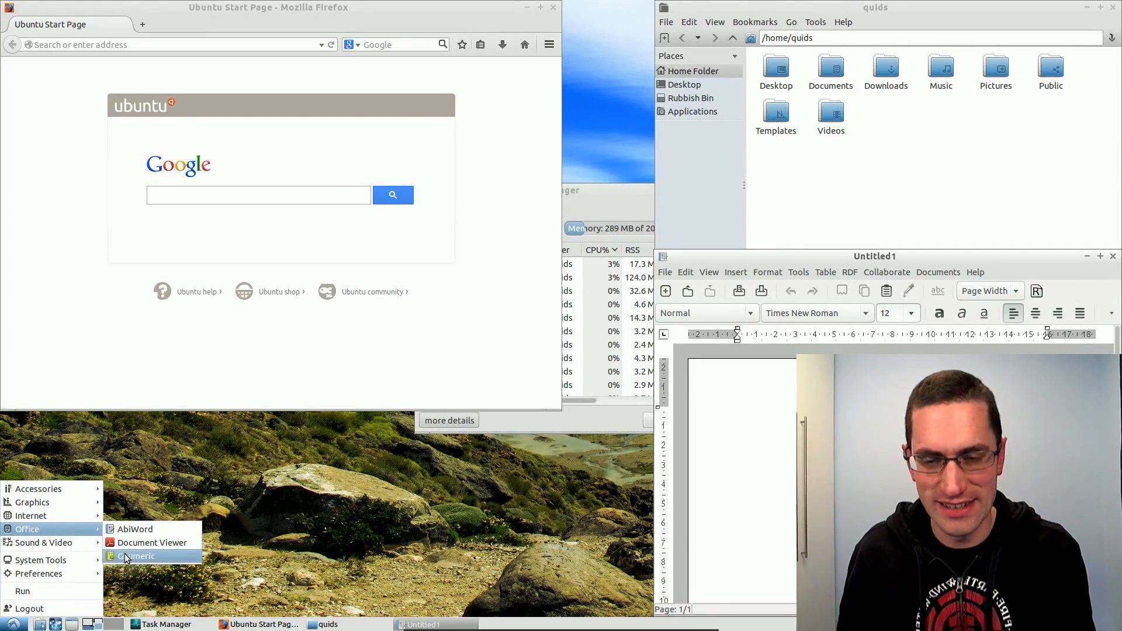
click(138, 556)
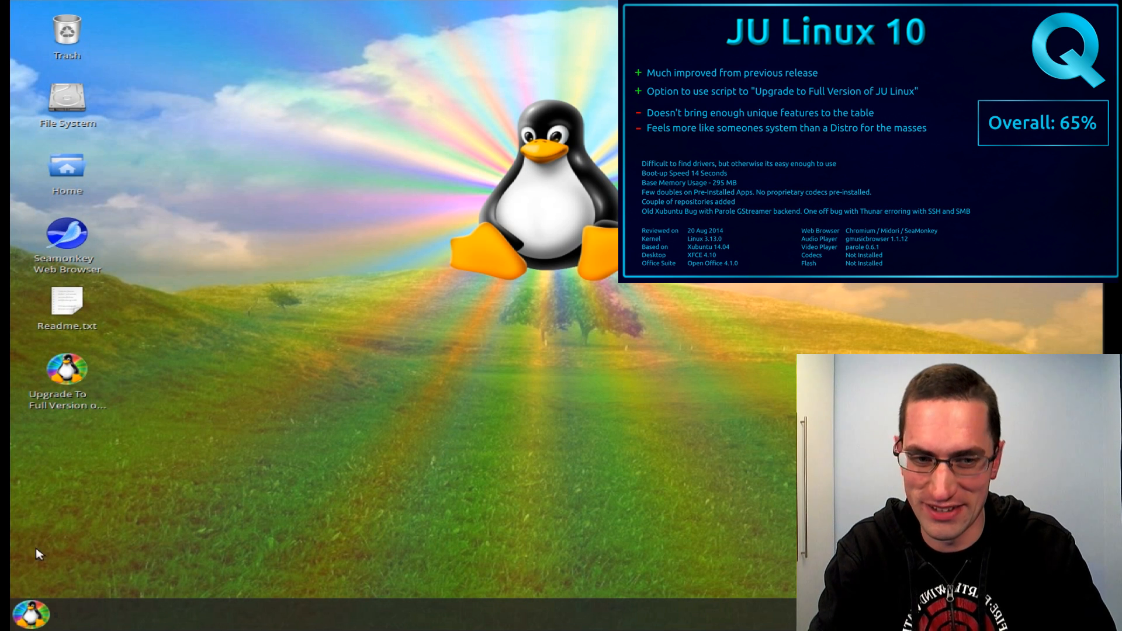
Browse the application menu's Accessories, then Education categories showing Xiphos Bible Guide.
click(31, 612)
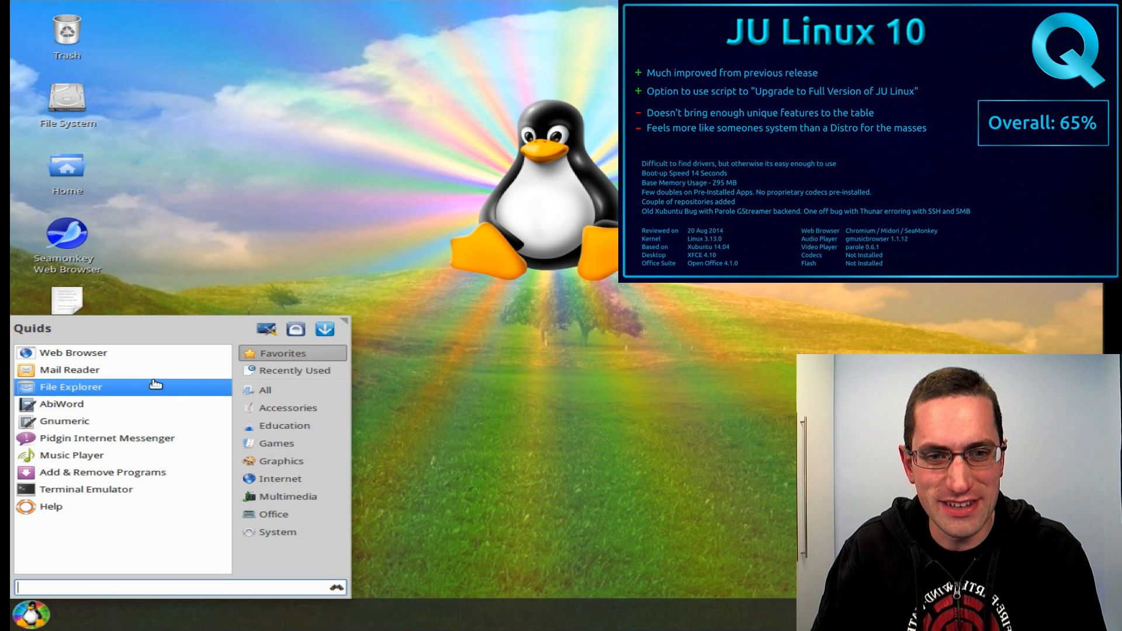
click(289, 408)
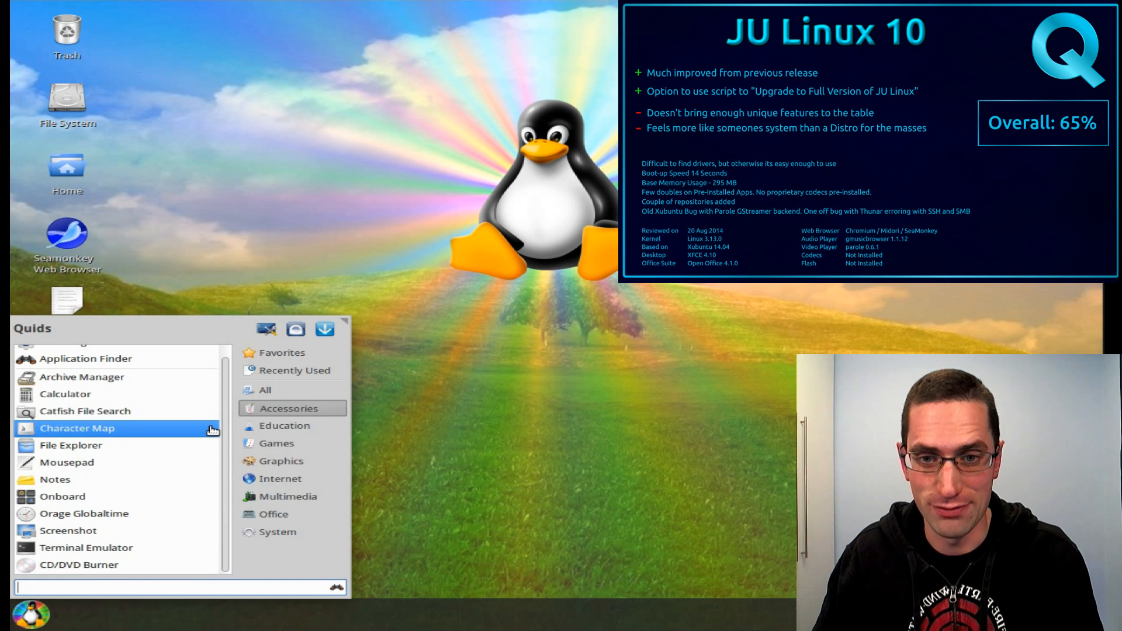
mouse_move(238, 445)
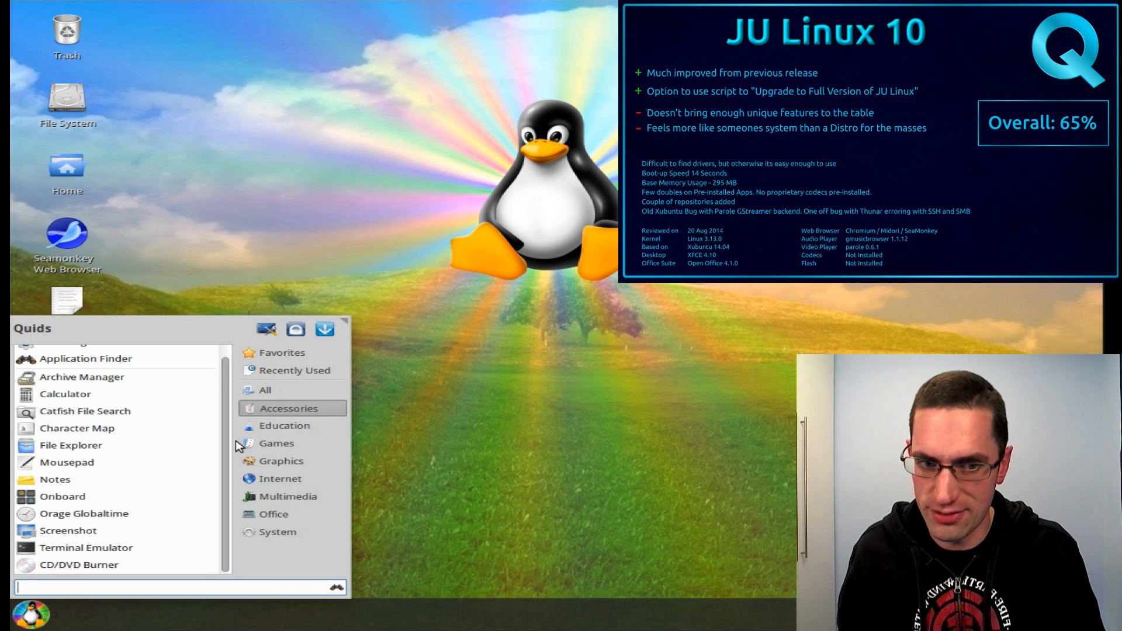
mouse_move(290, 426)
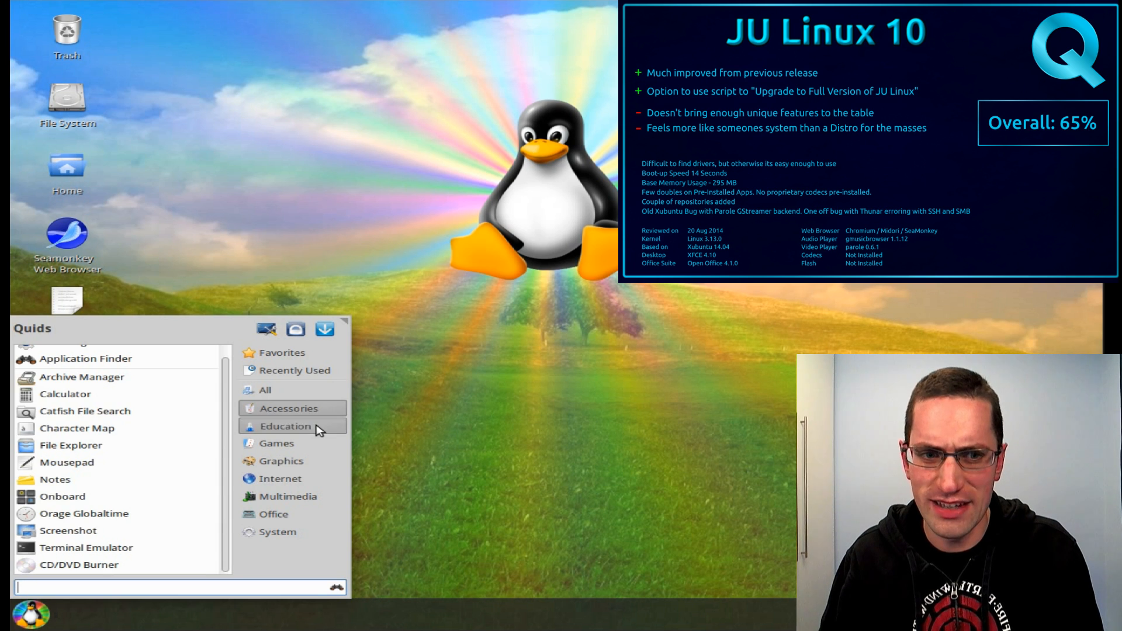
click(285, 426)
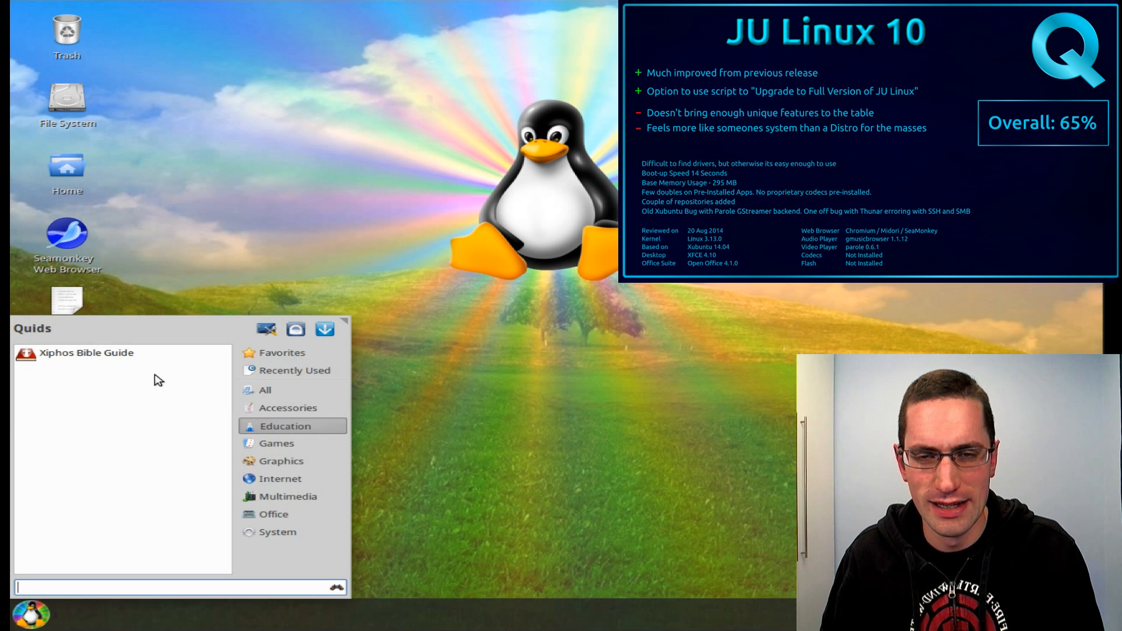
click(280, 479)
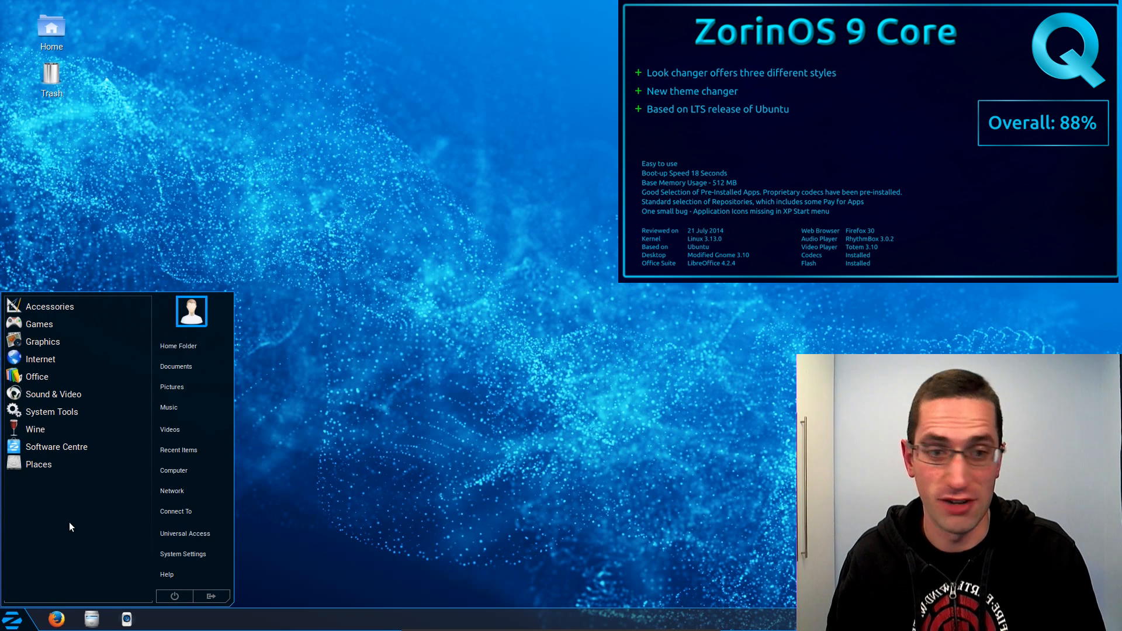
Search the Zorin menu for 'look' and pick Windows XP in Zorin Look Changer.
text(look)
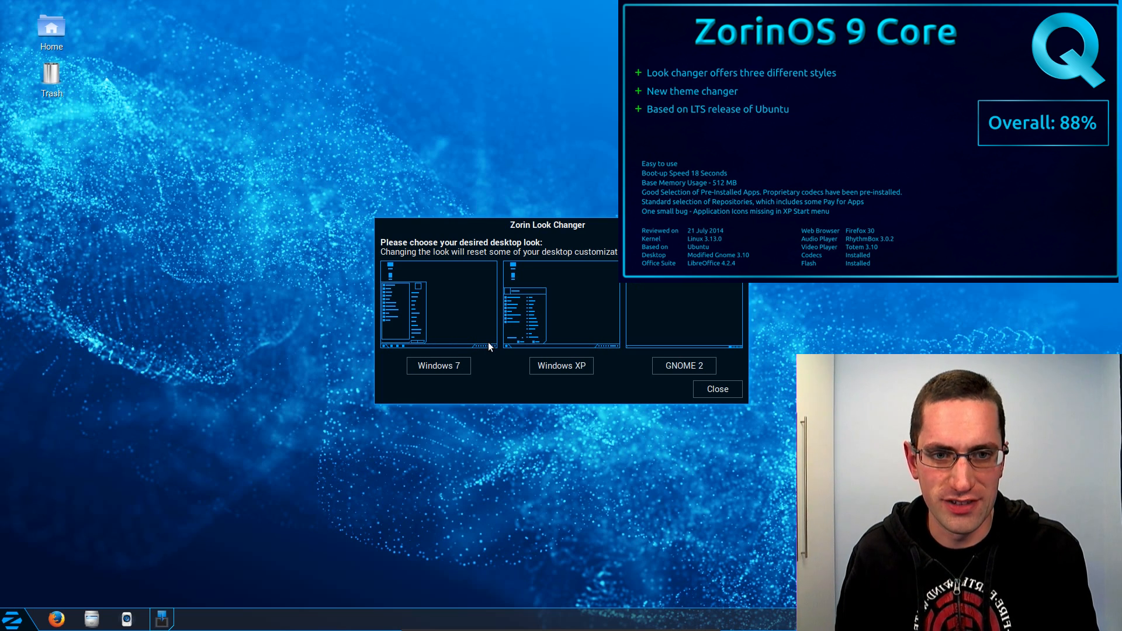
click(561, 366)
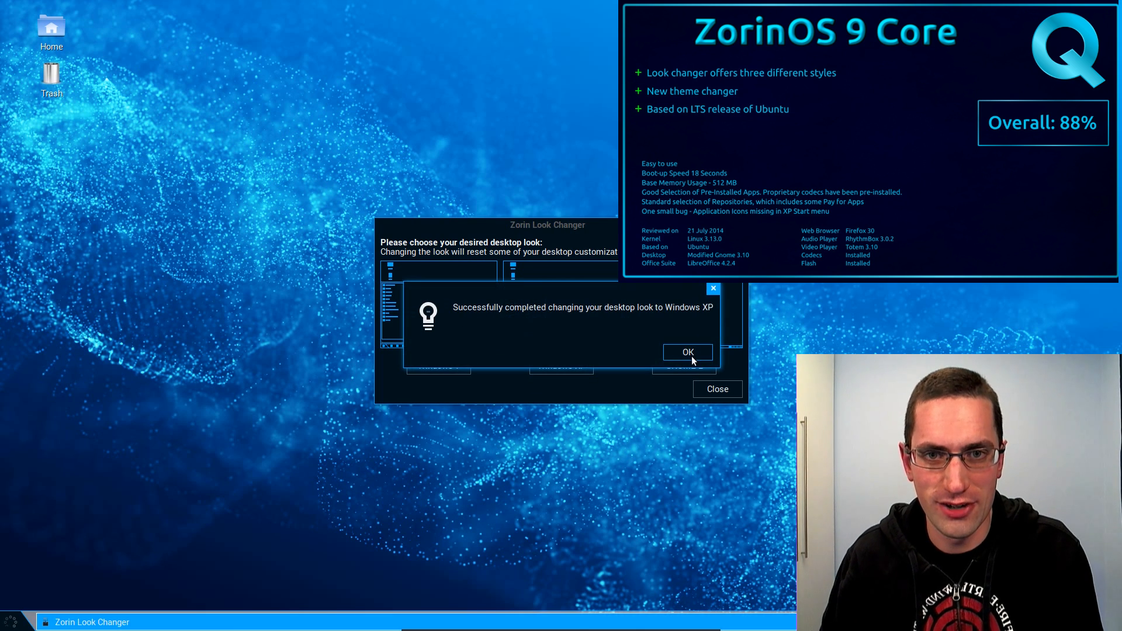
Acknowledge the look change and browse the new Windows XP start menu's categories.
click(686, 352)
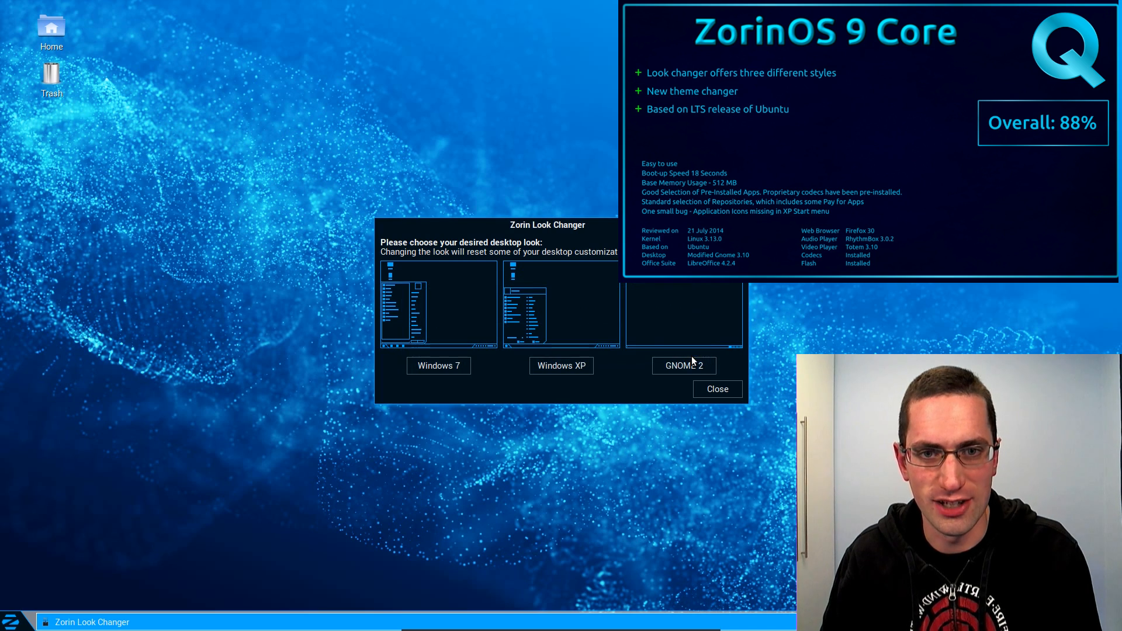
click(11, 621)
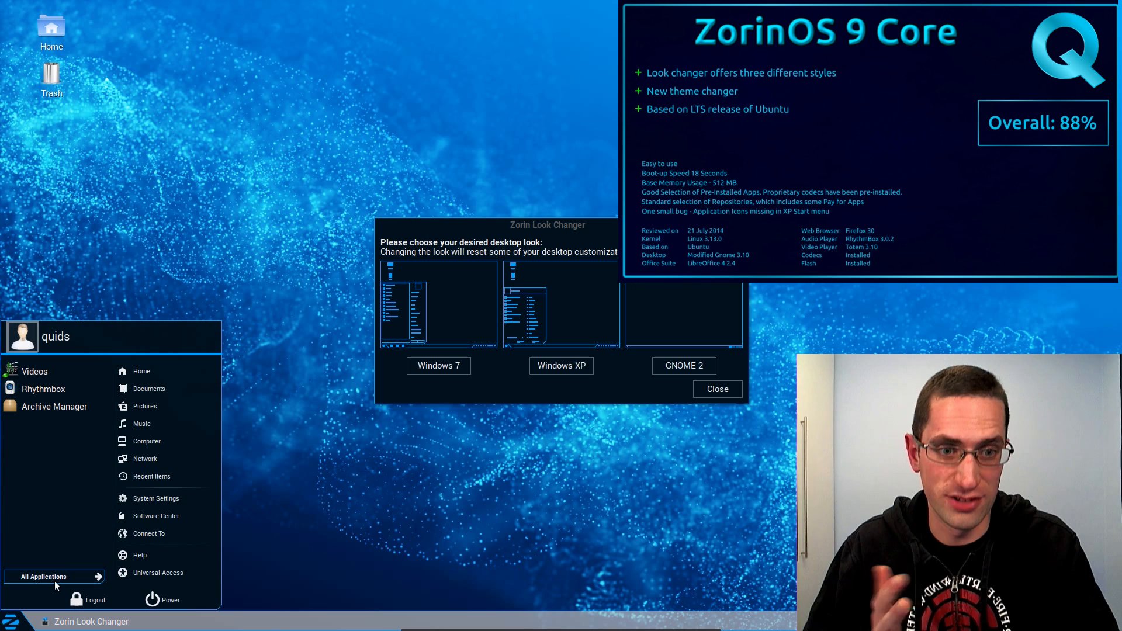
click(43, 577)
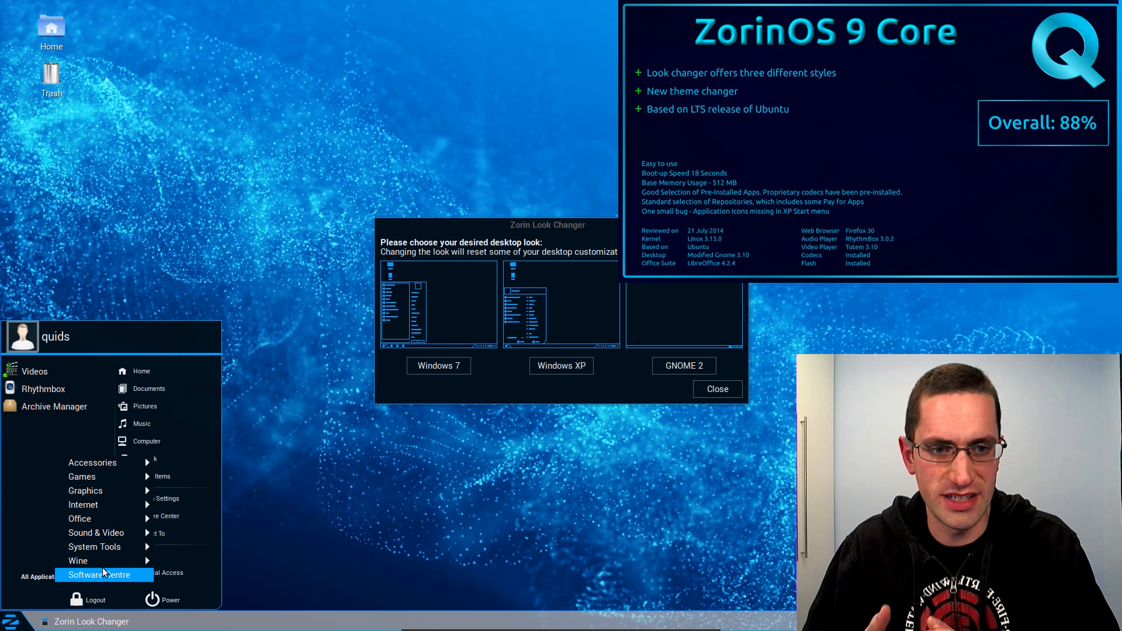
mouse_move(91, 462)
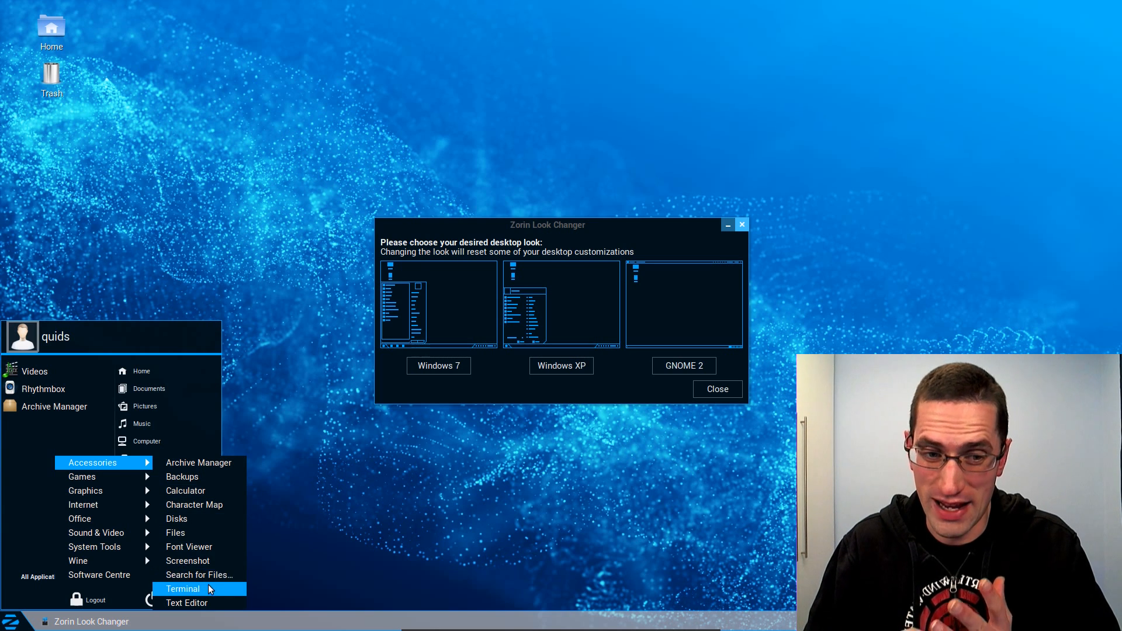
mouse_move(82, 477)
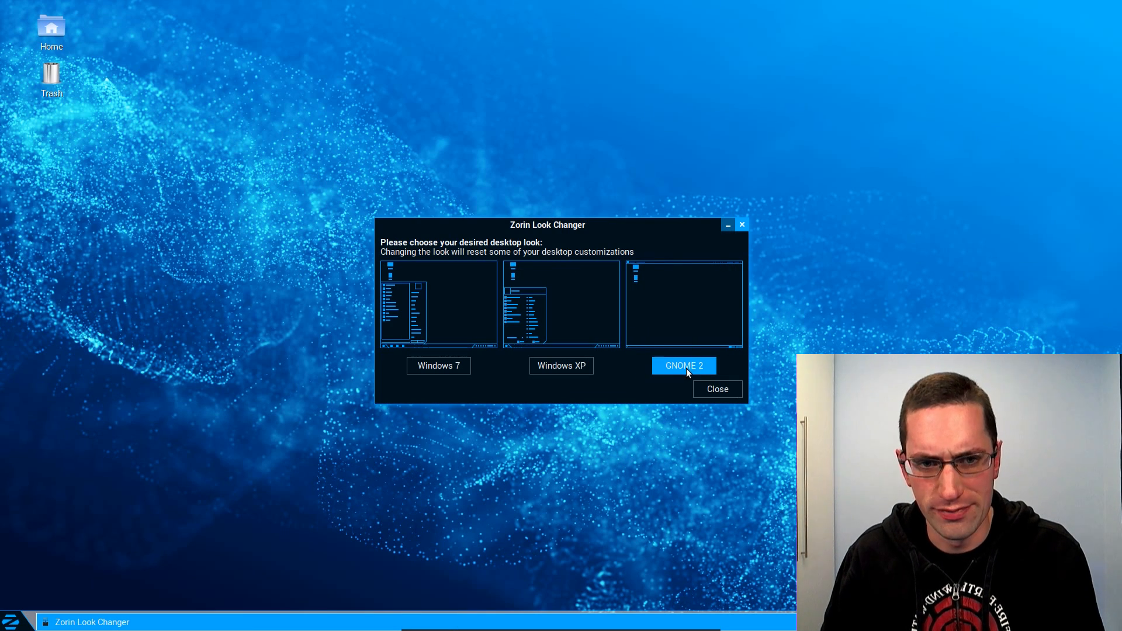
Switch the desktop to the GNOME 2 look and find Zorin Theme Changer.
click(683, 365)
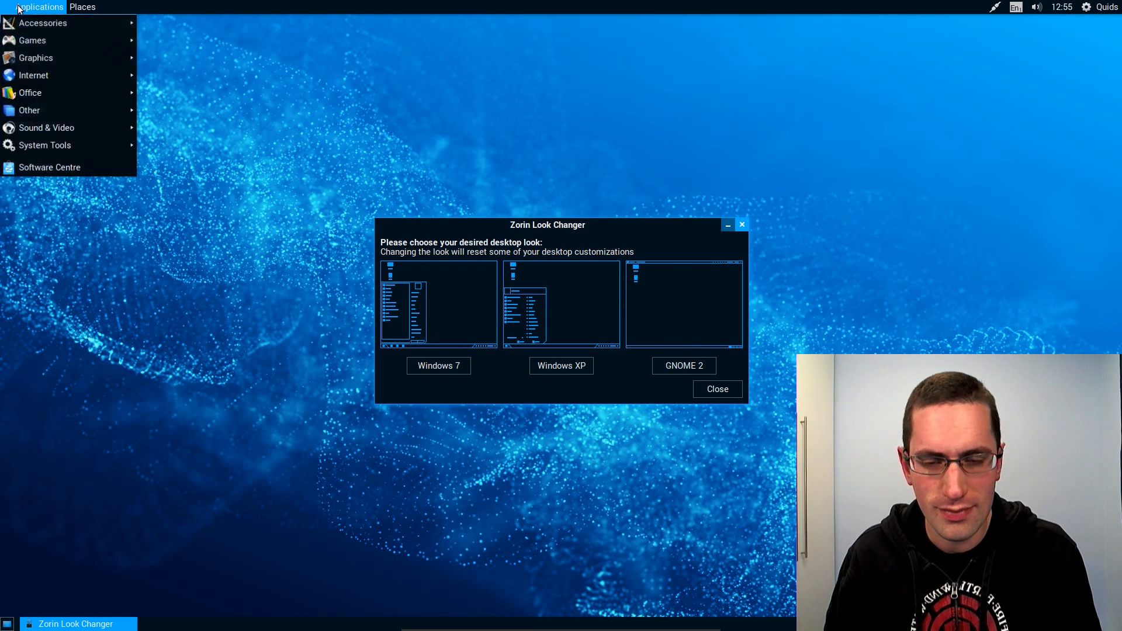
mouse_move(33, 41)
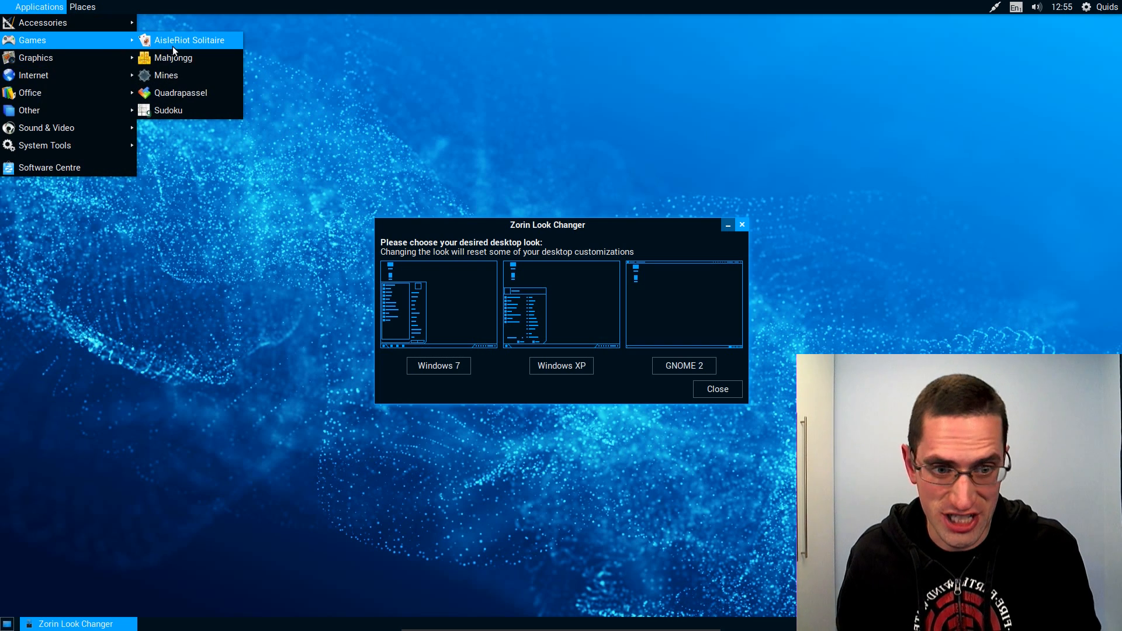
mouse_move(165, 76)
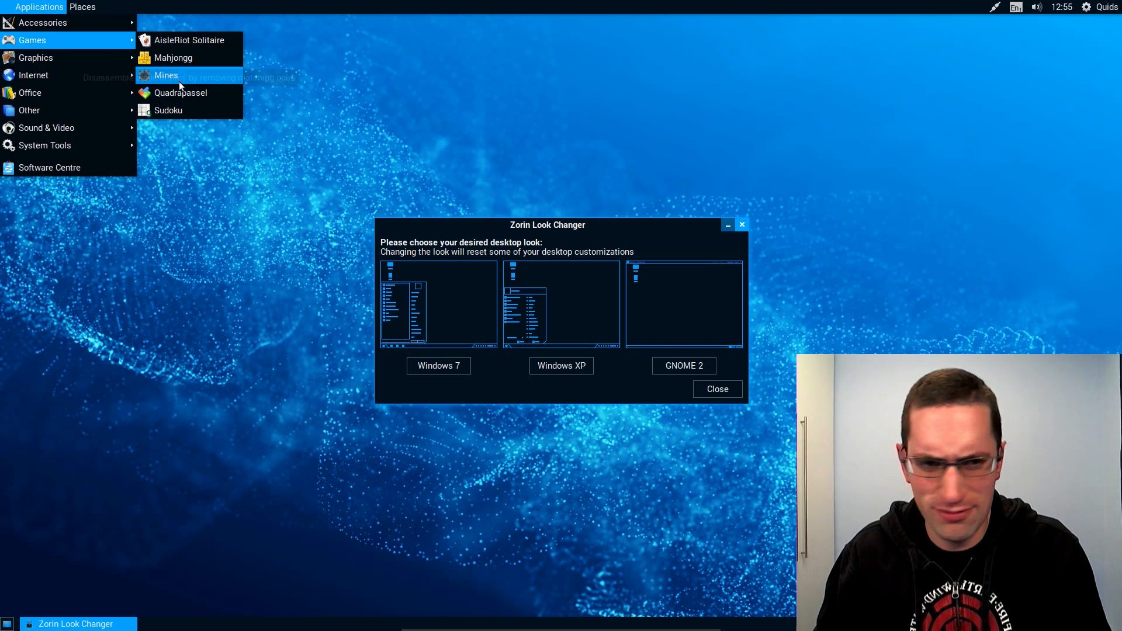
click(168, 109)
text(the)
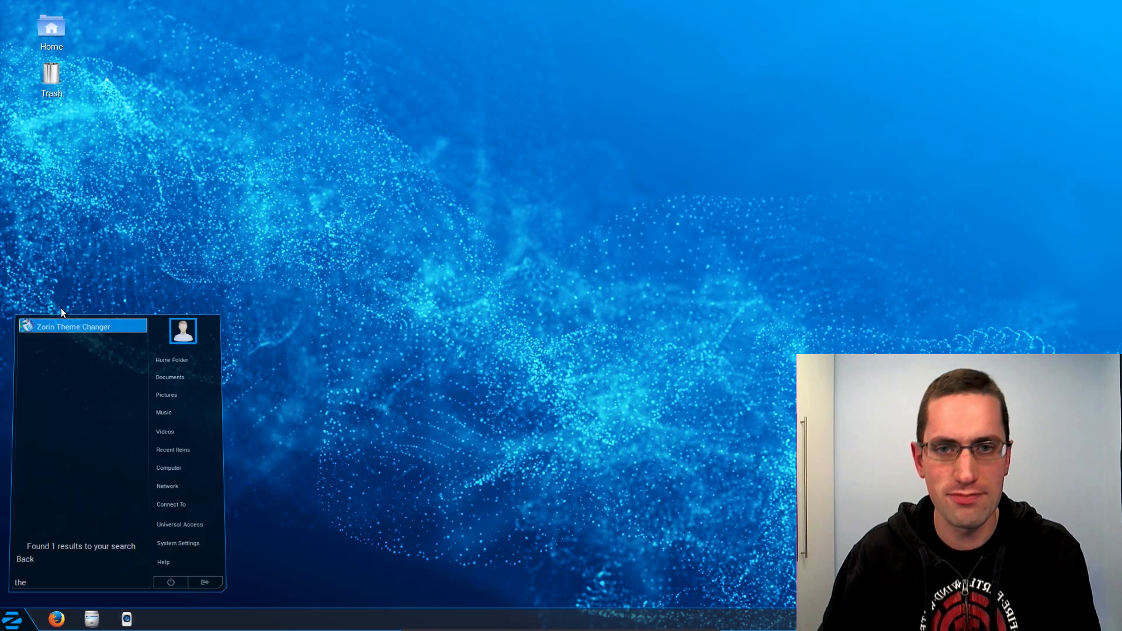
Apply Zorin Light, close the Home window, and open and close the menu.
click(73, 326)
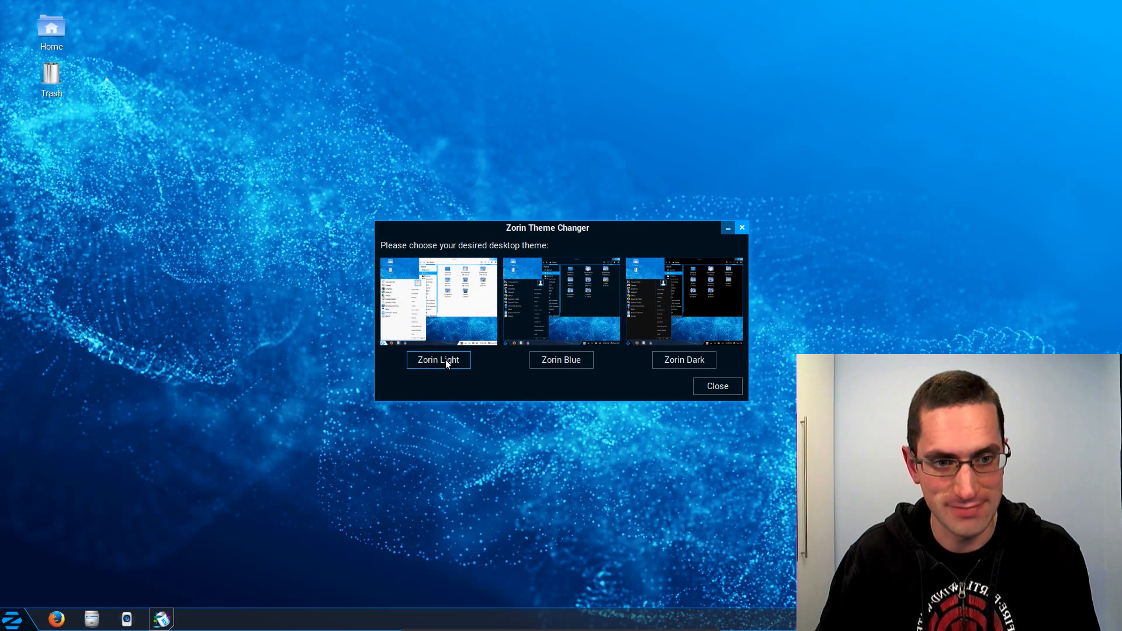
click(437, 360)
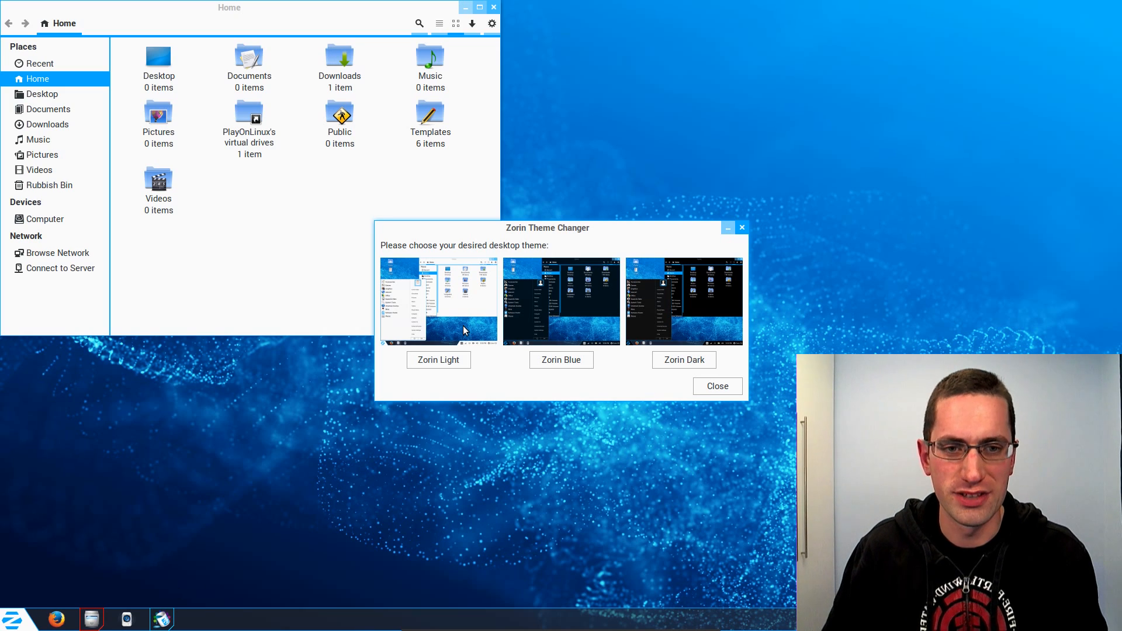
mouse_move(358, 127)
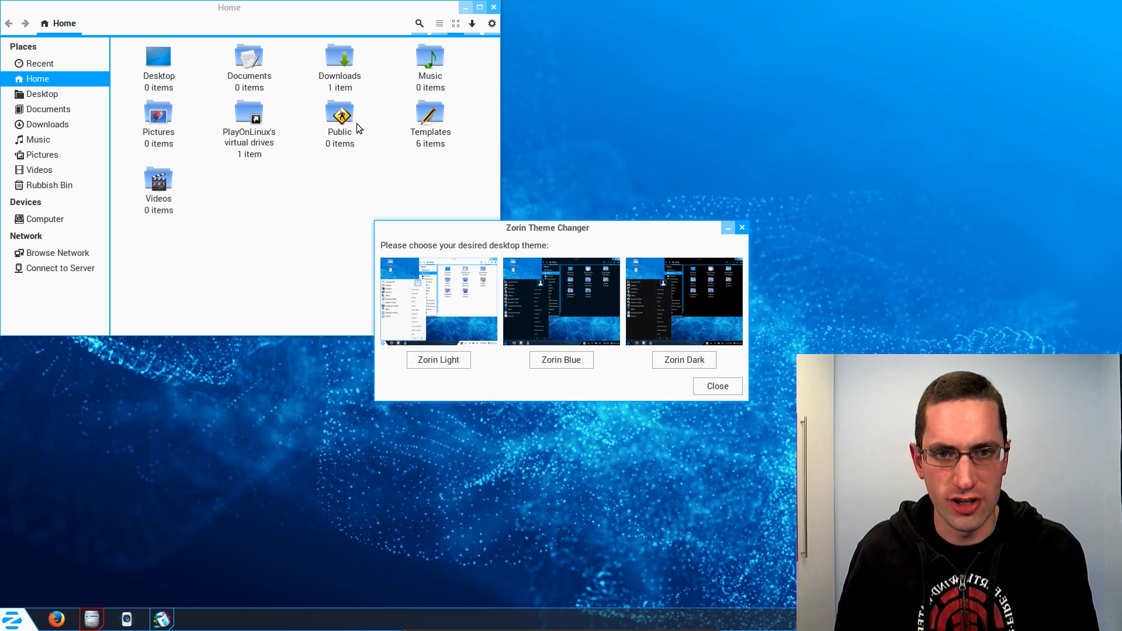
mouse_move(494, 9)
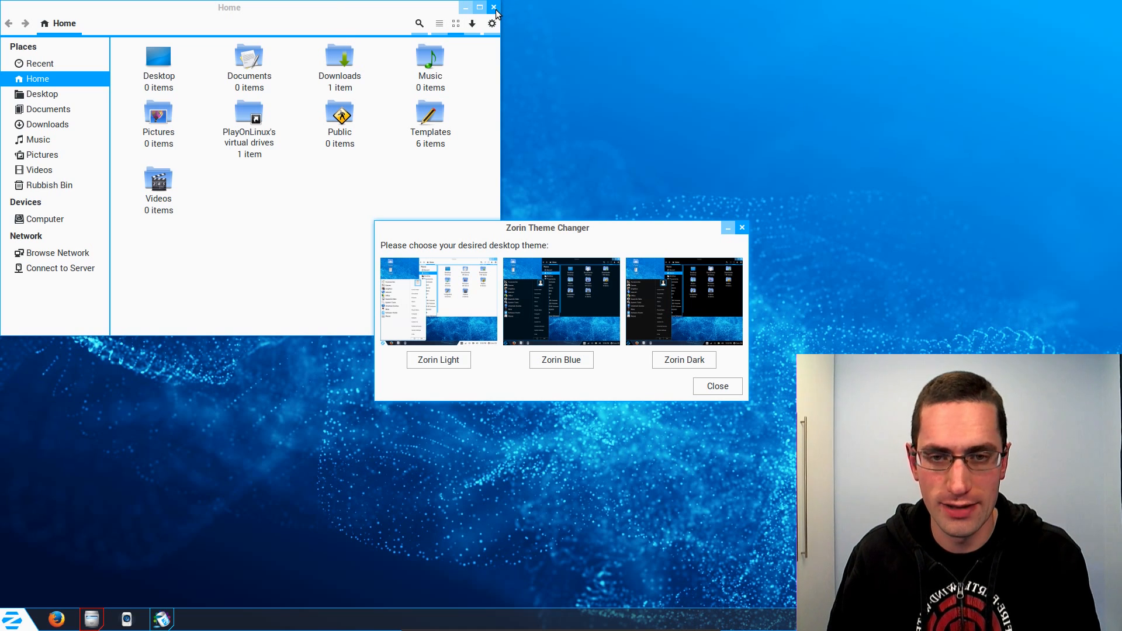
click(494, 8)
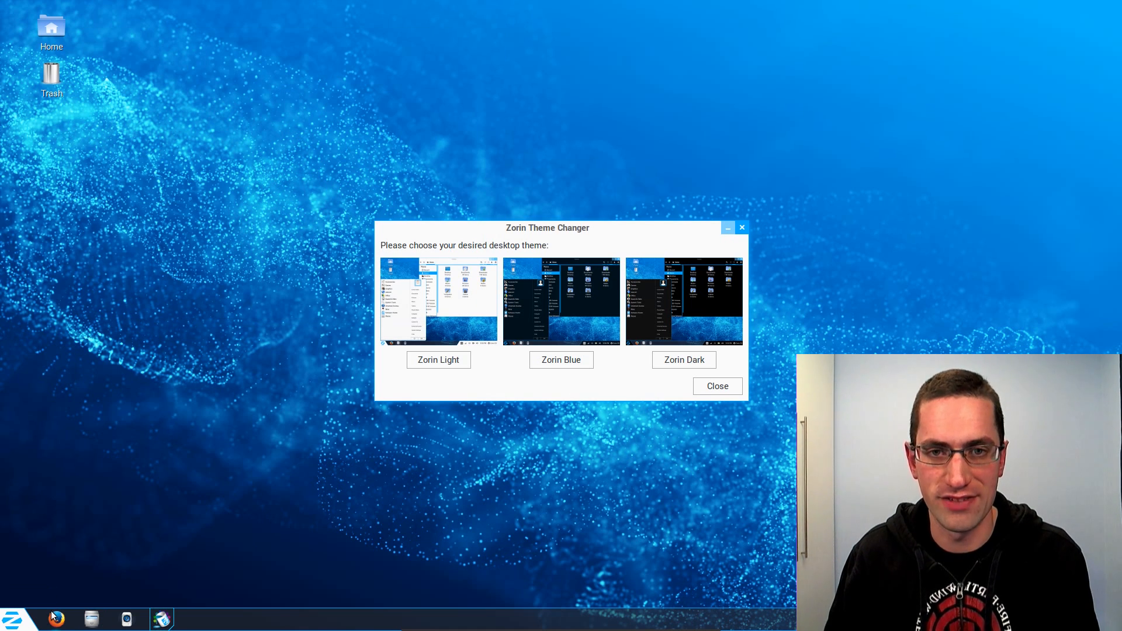
click(13, 619)
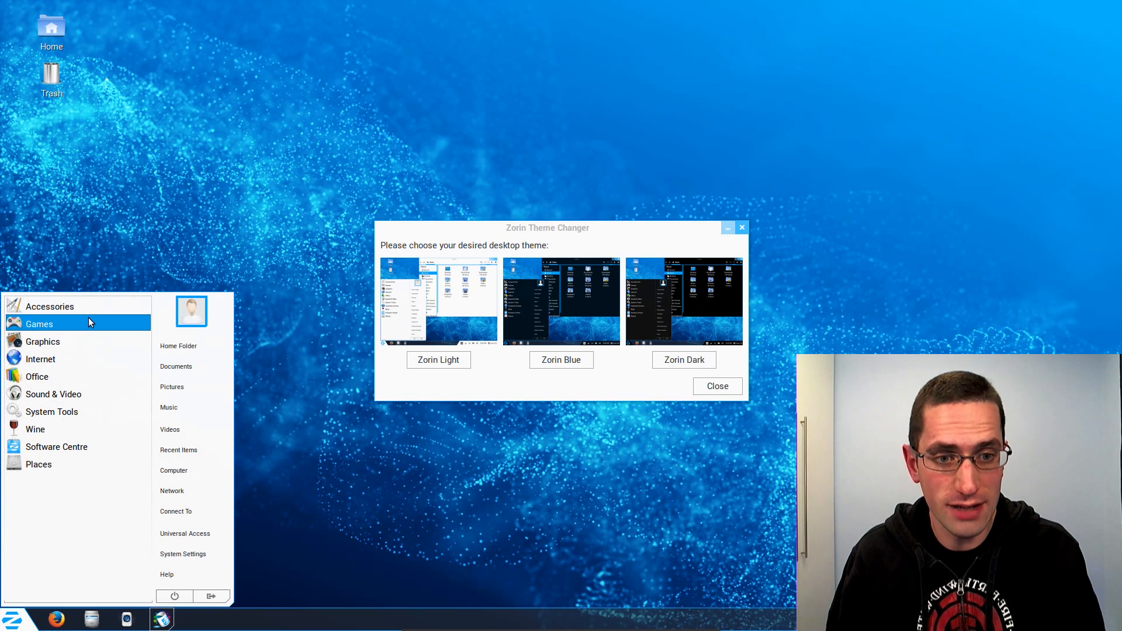
click(39, 324)
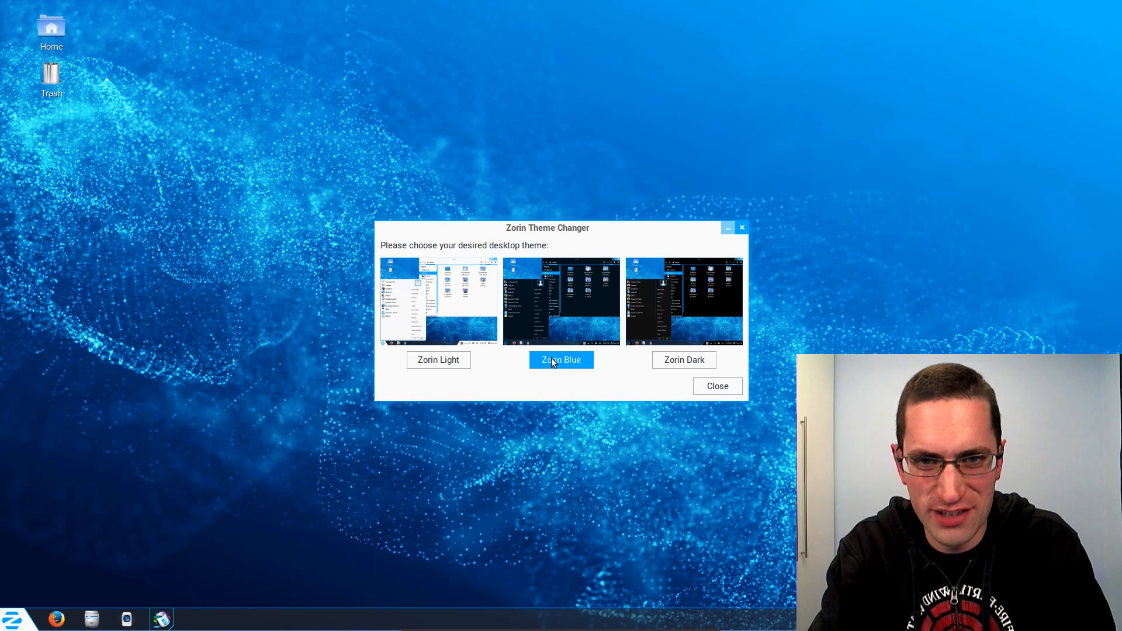
click(561, 359)
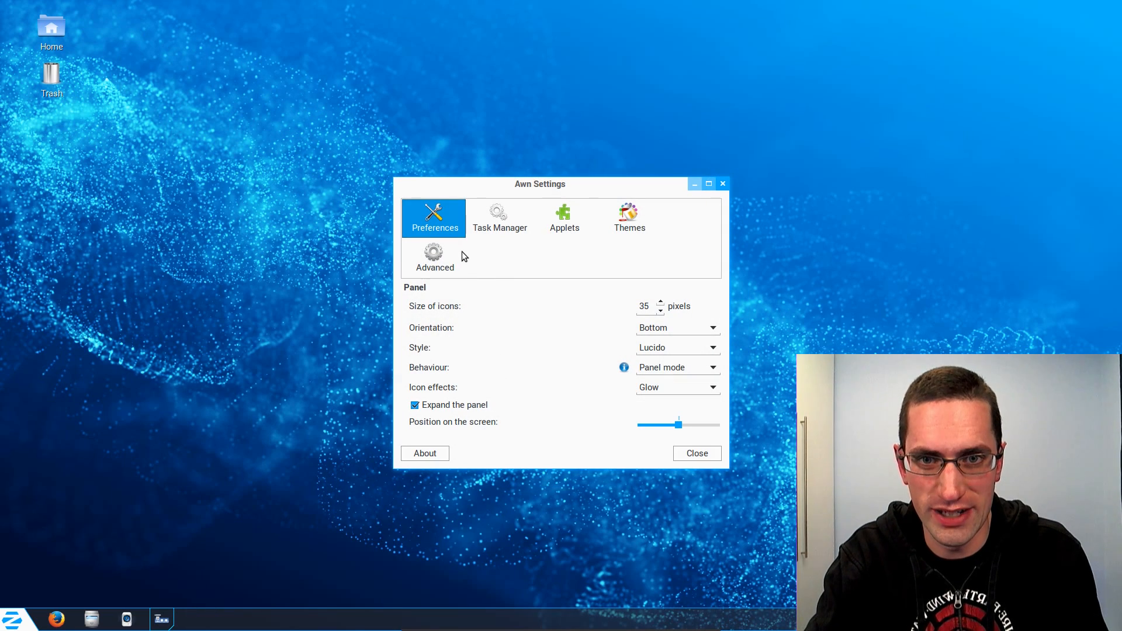
mouse_move(491, 262)
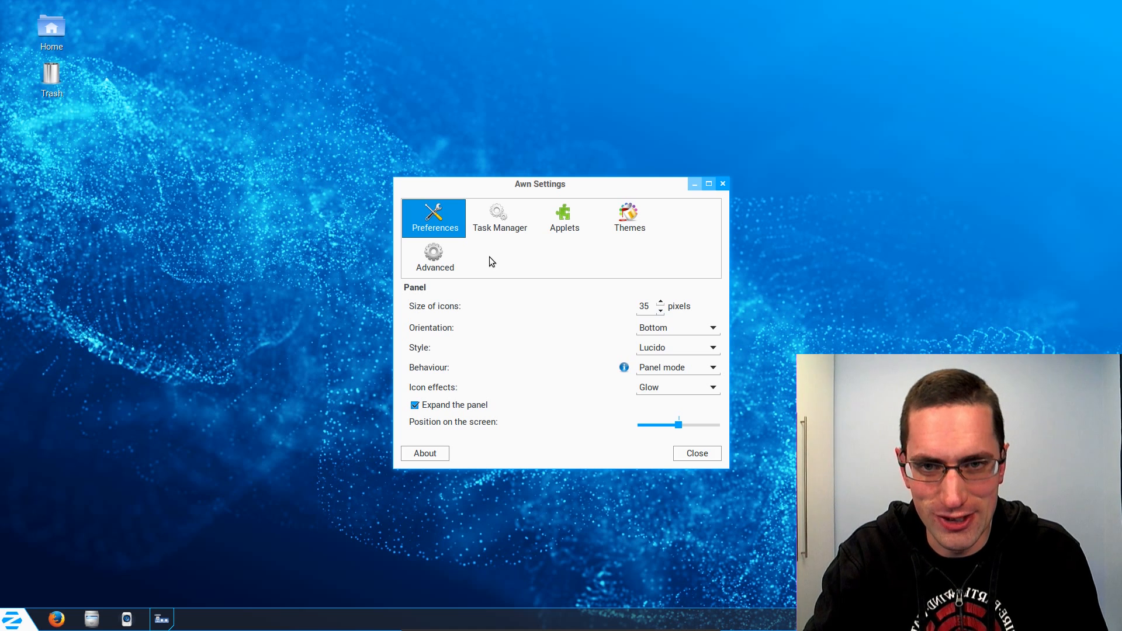
Show the Awn dock theme list and scroll to ZorinLight, ZorinBlue and ZorinDark.
click(628, 218)
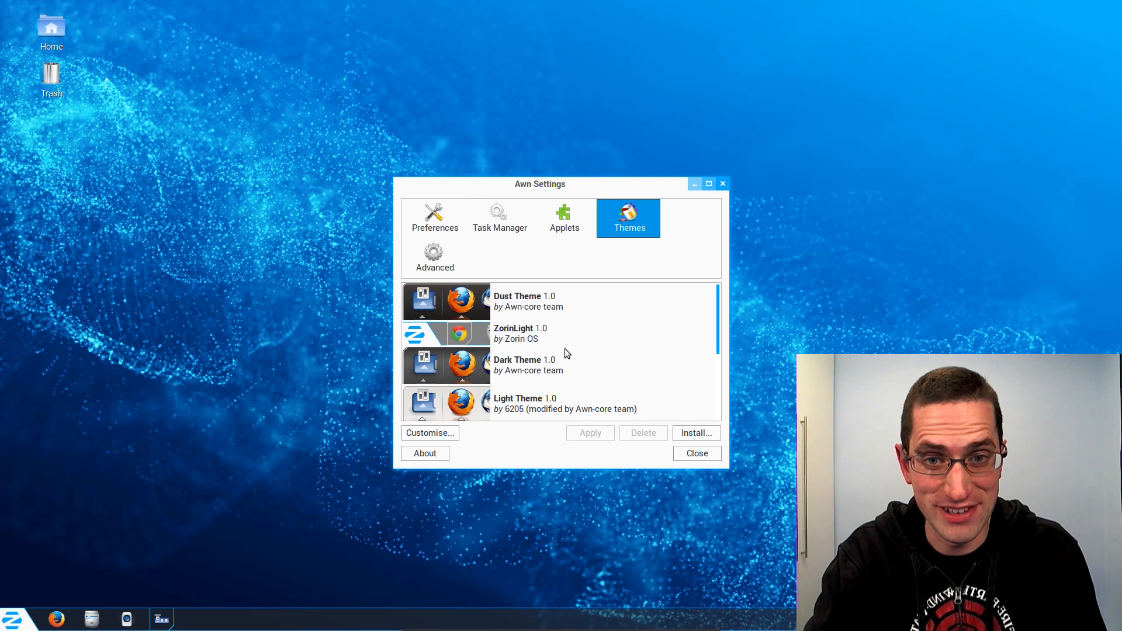
scroll(down, 3)
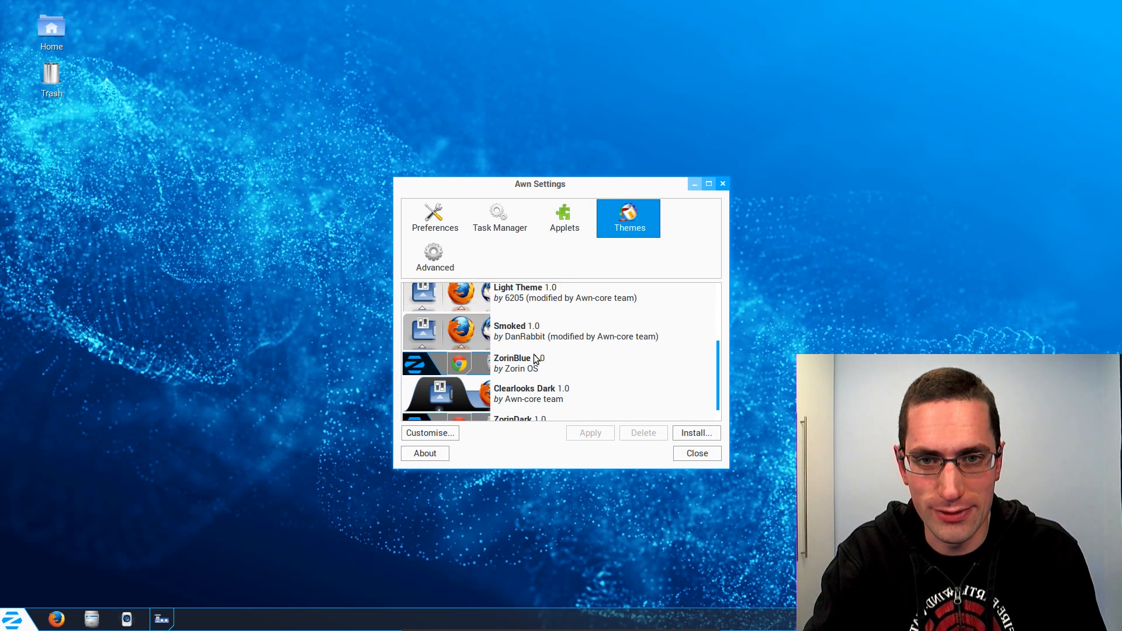